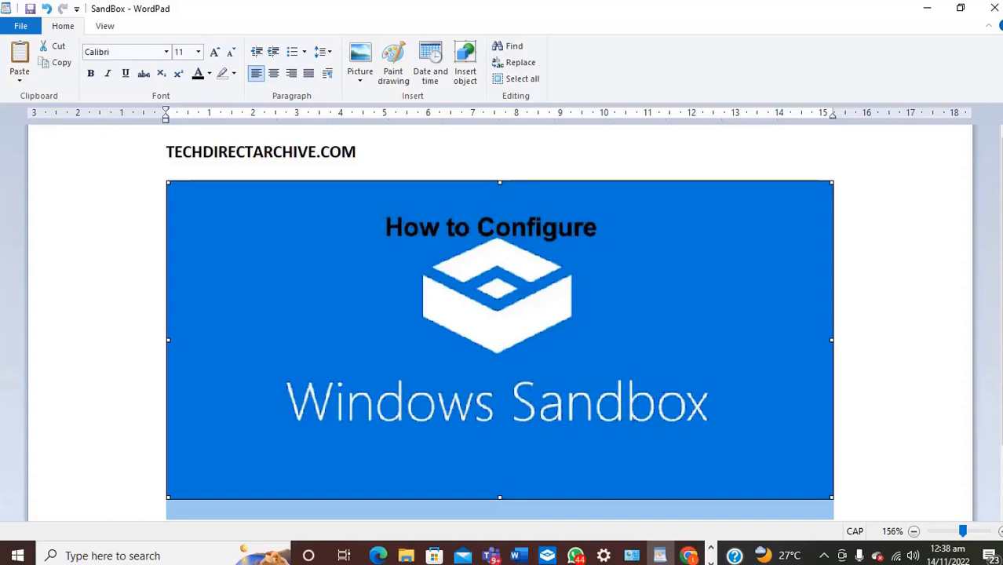
{"action": "mouse_move", "coordinate": [516, 377]}
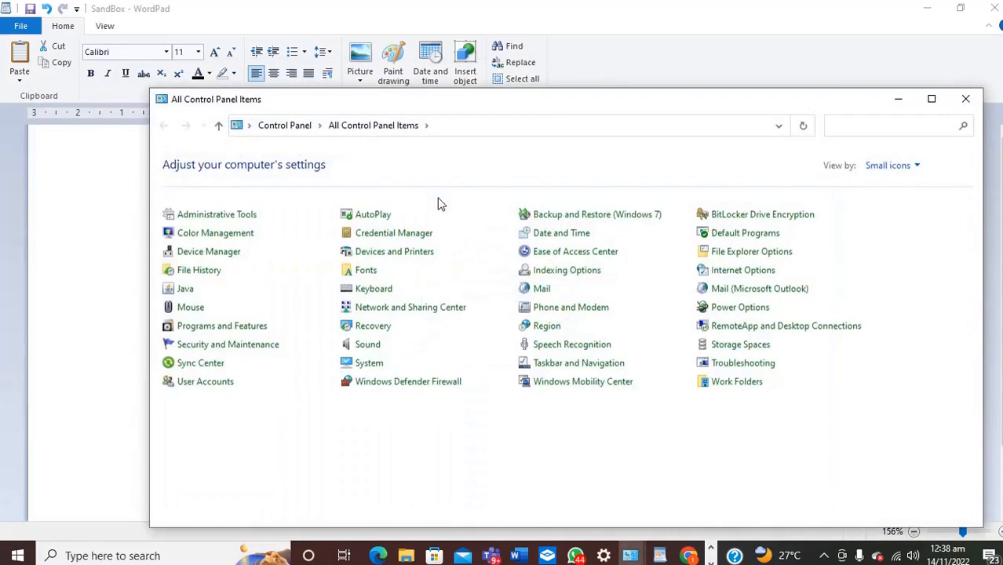
{"action": "mouse_move", "coordinate": [614, 397]}
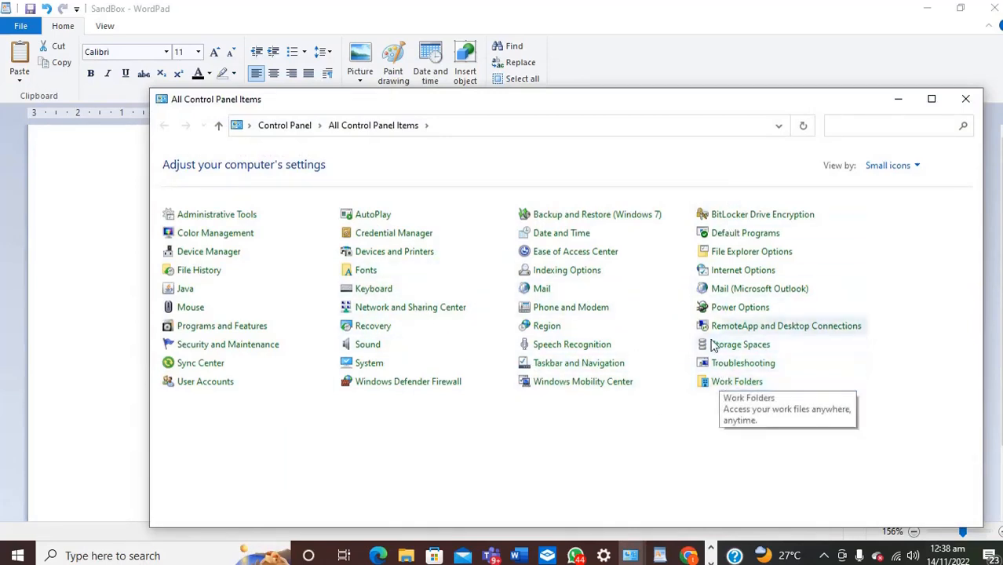
{"action": "mouse_move", "coordinate": [214, 331]}
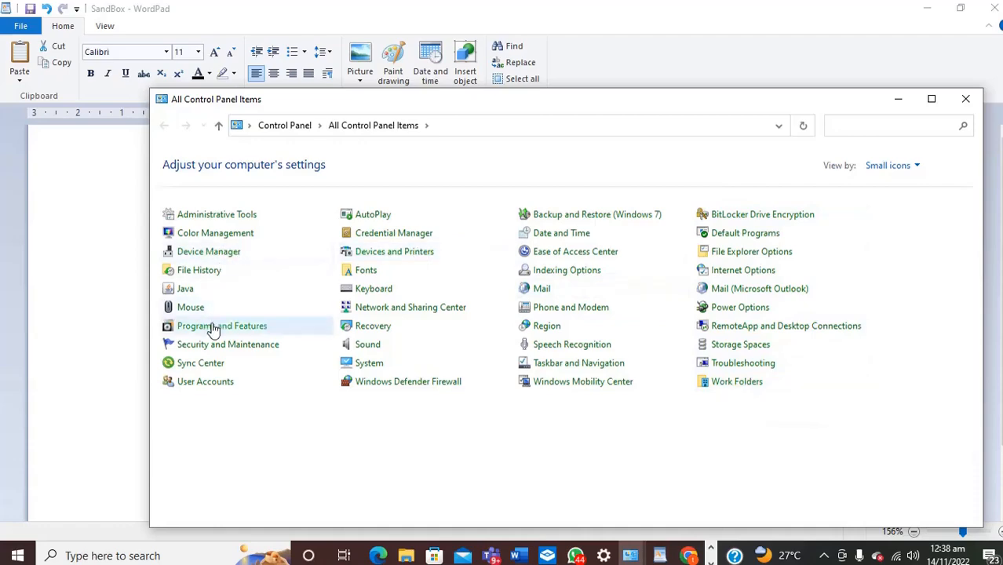
- From Programs and Features, reach Turn Windows features on or off and tick Windows Sandbox
{"action": "left_click", "coordinate": [223, 325]}
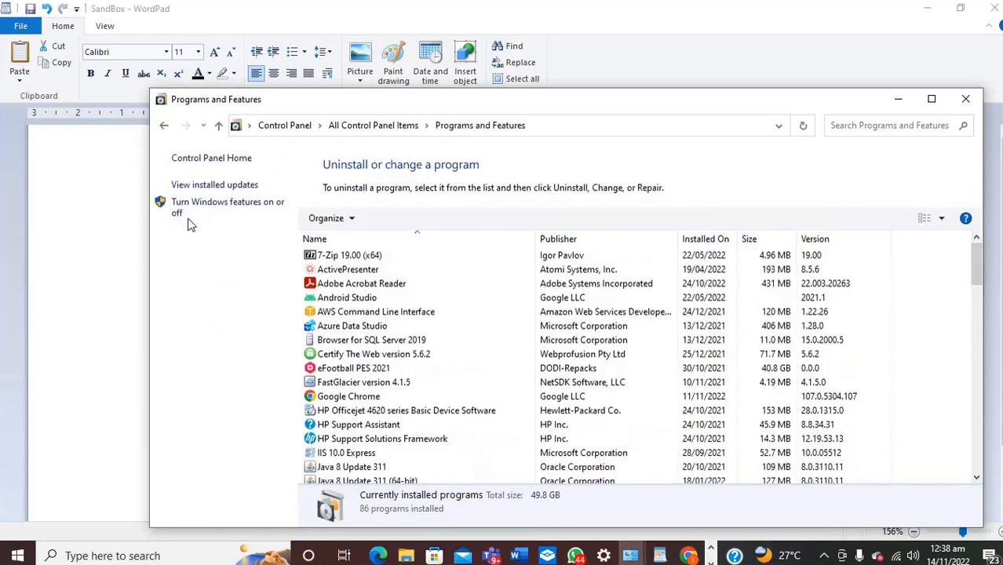
{"action": "mouse_move", "coordinate": [209, 207]}
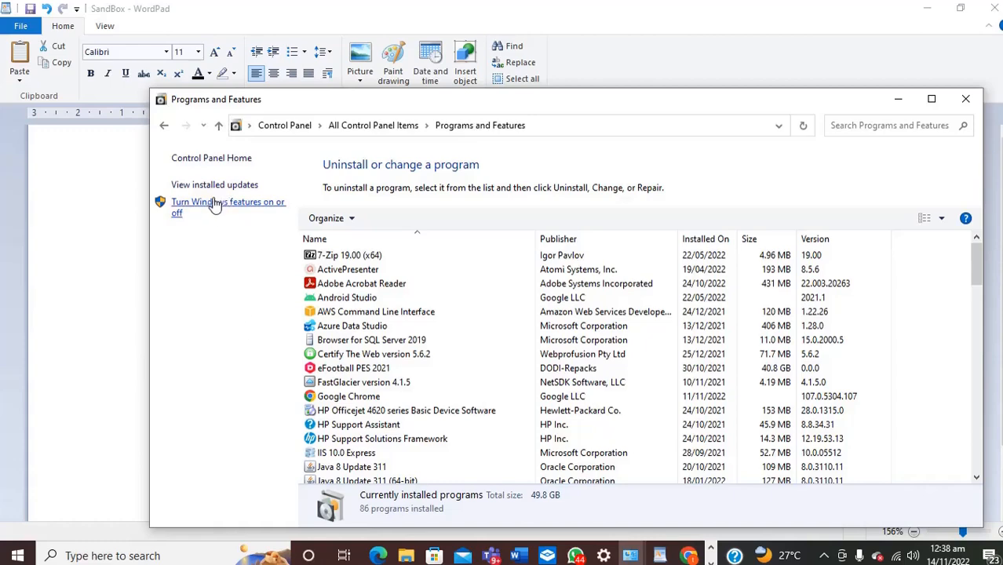
{"action": "left_click", "coordinate": [217, 201]}
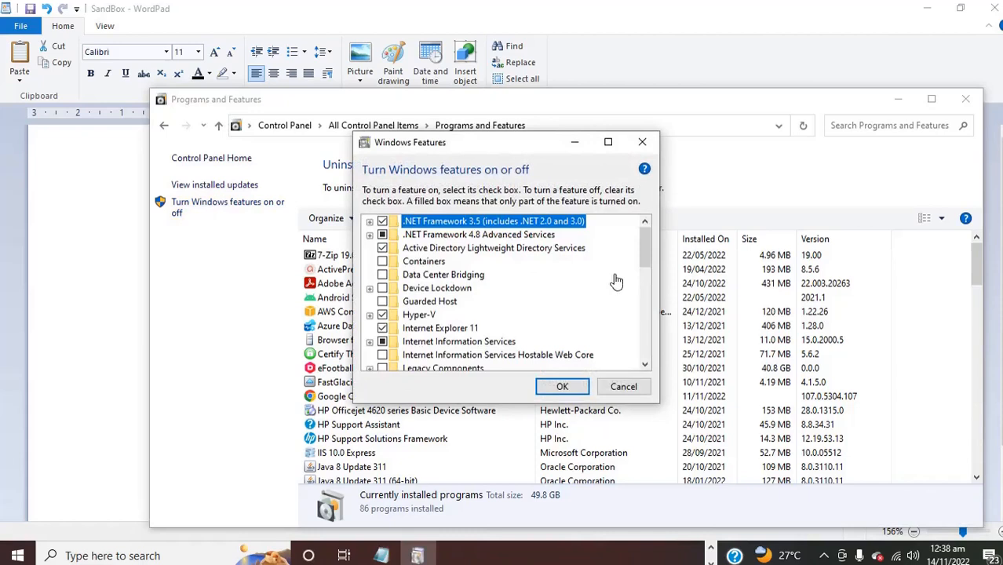
{"action": "scroll", "scroll_direction": "down", "scroll_amount": 3}
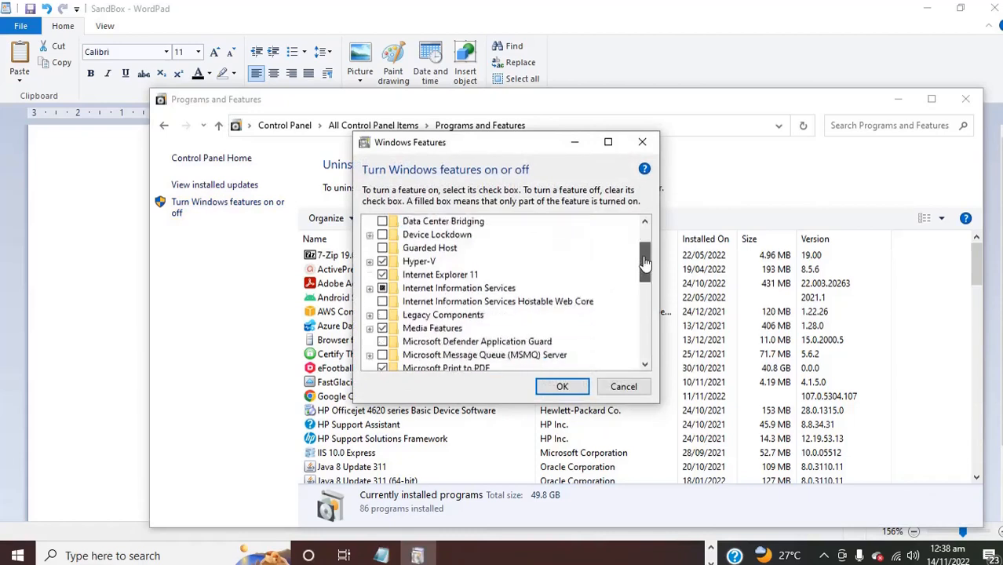
{"action": "scroll", "scroll_direction": "down", "scroll_amount": 3}
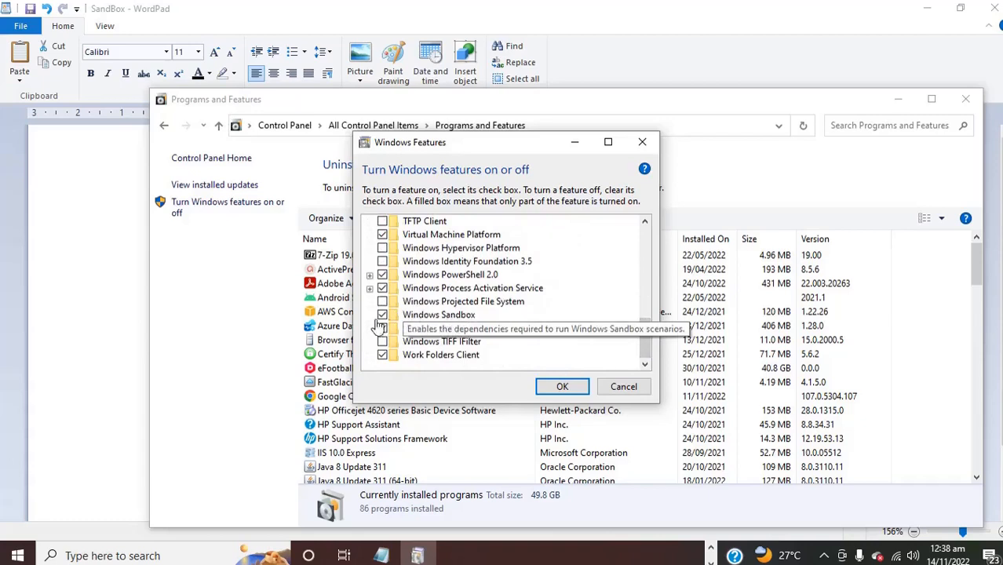
{"action": "left_click", "coordinate": [381, 314]}
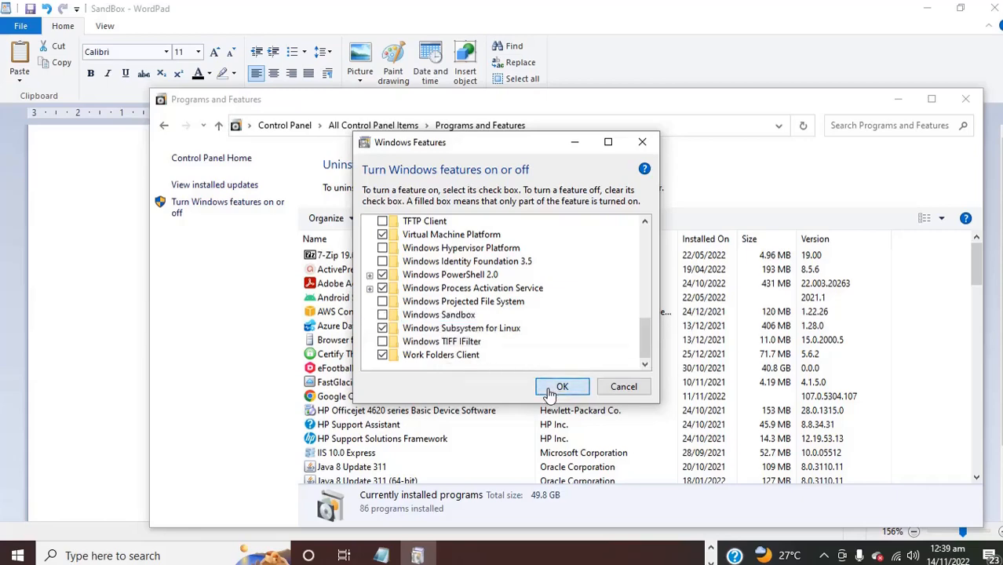
- Apply the Sandbox feature change with OK and choose Don't restart at the completion notice
{"action": "left_click", "coordinate": [562, 387]}
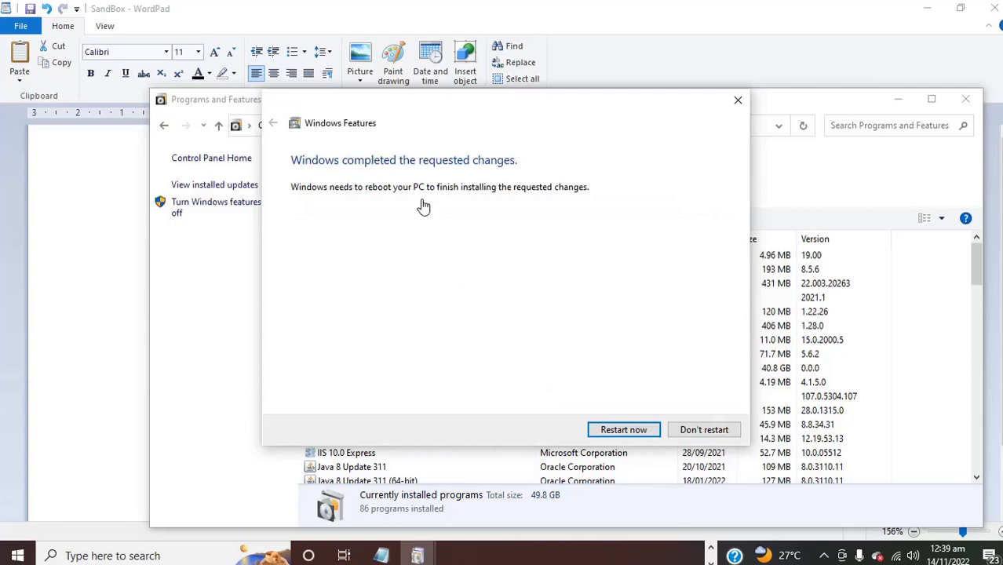
{"action": "mouse_move", "coordinate": [430, 203]}
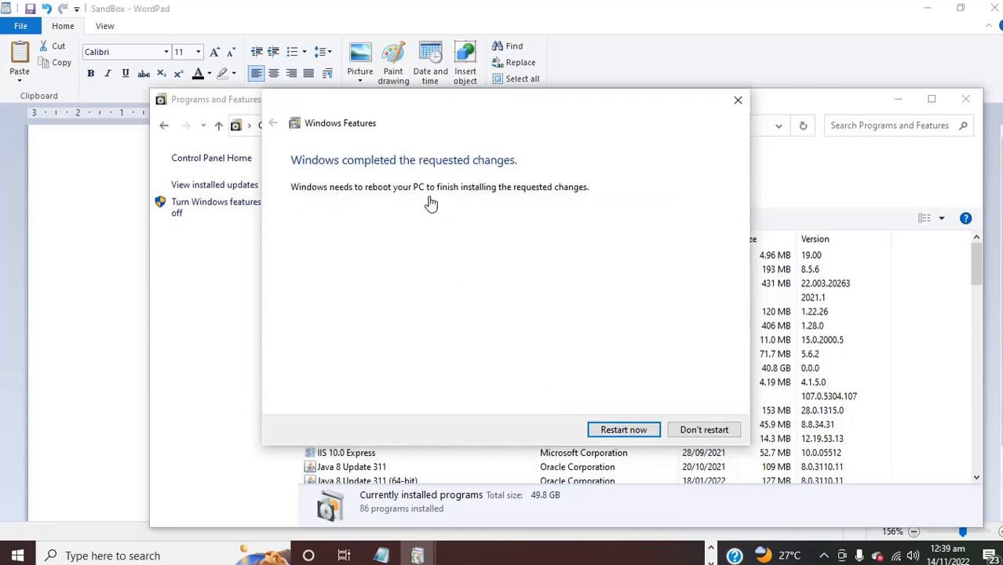
{"action": "mouse_move", "coordinate": [472, 227]}
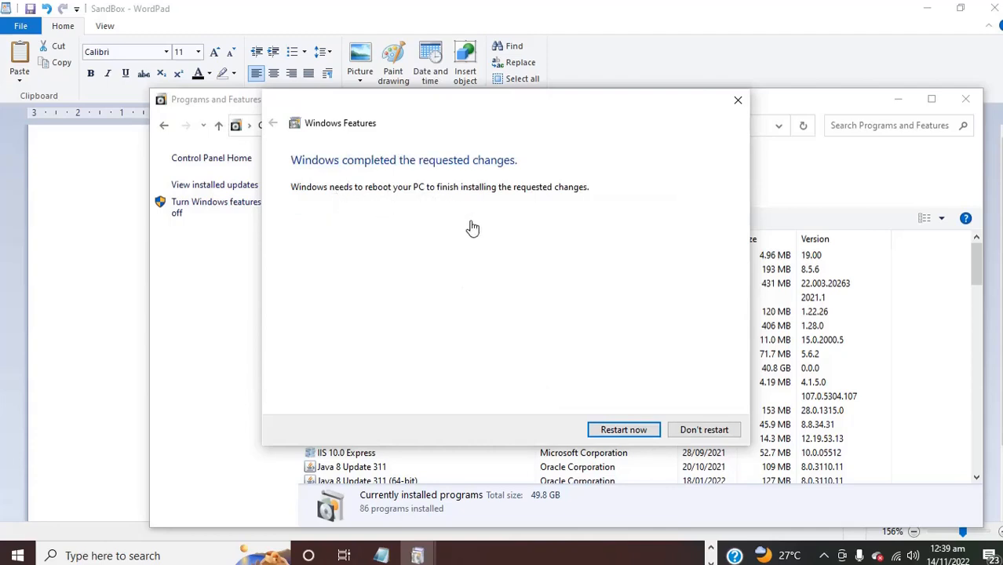
{"action": "mouse_move", "coordinate": [572, 364]}
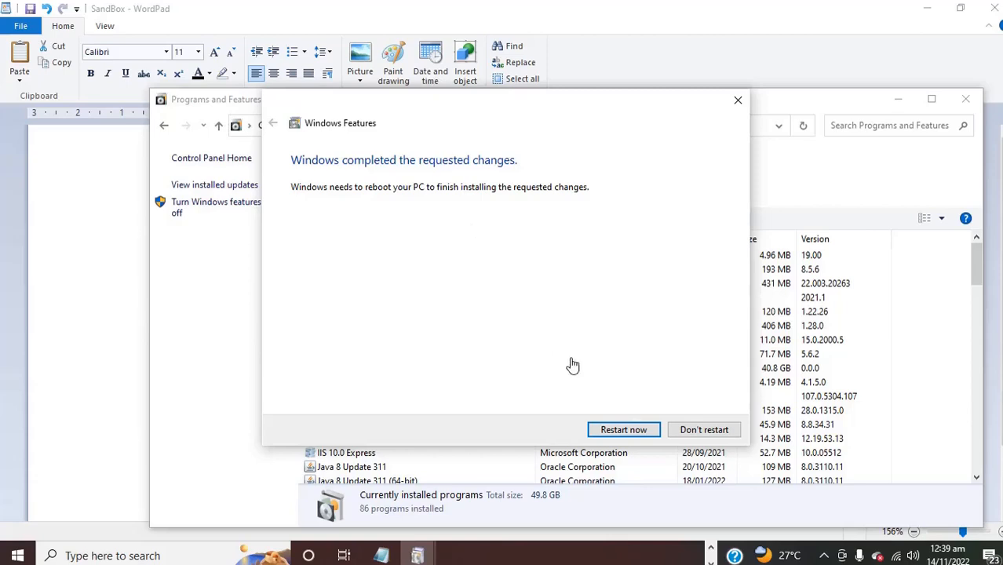
{"action": "mouse_move", "coordinate": [703, 430]}
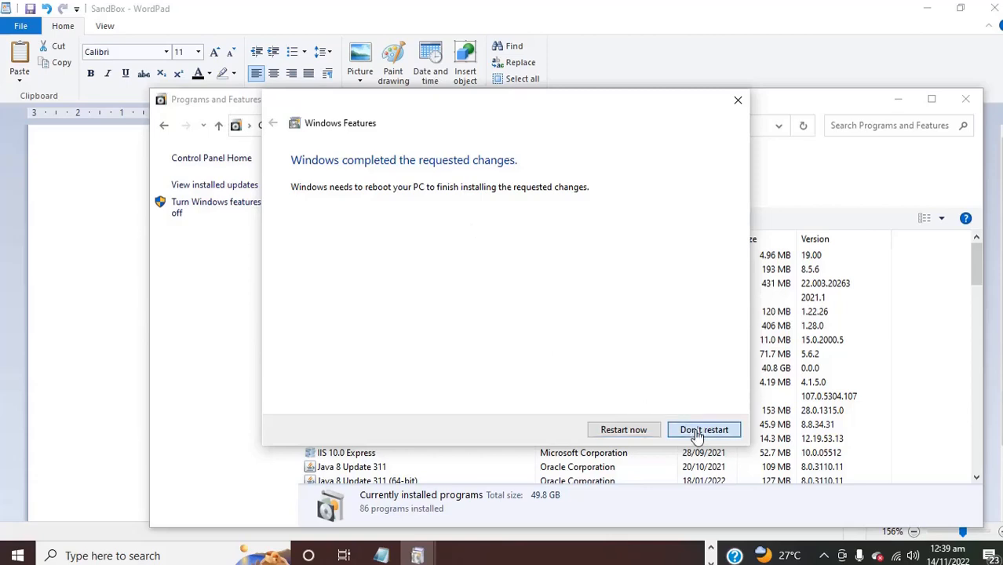
{"action": "left_click", "coordinate": [703, 430]}
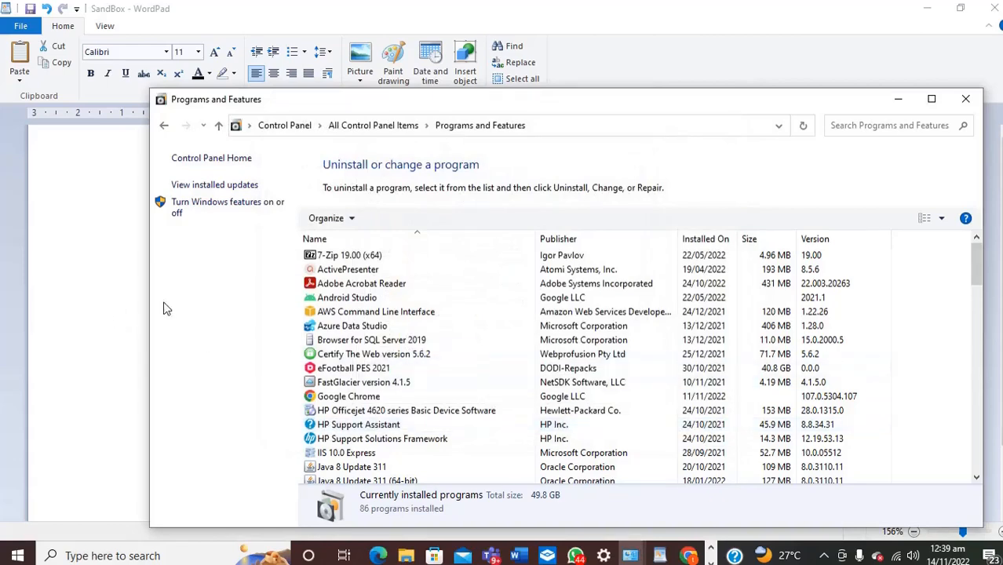
- Reopen the optional features list, then search Start for 'sand' to surface Windows Sandbox
{"action": "left_click", "coordinate": [228, 207]}
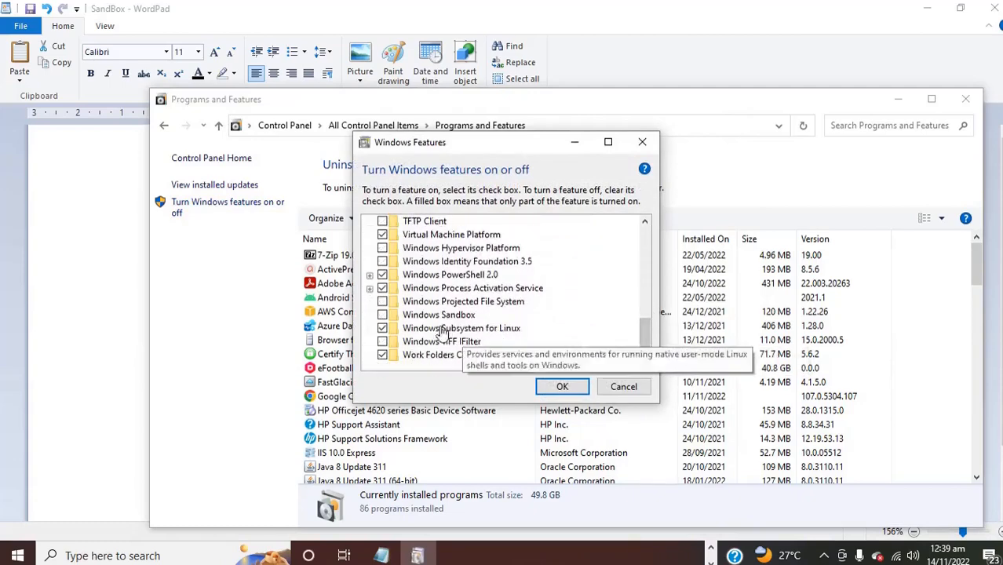
{"action": "mouse_move", "coordinate": [433, 313]}
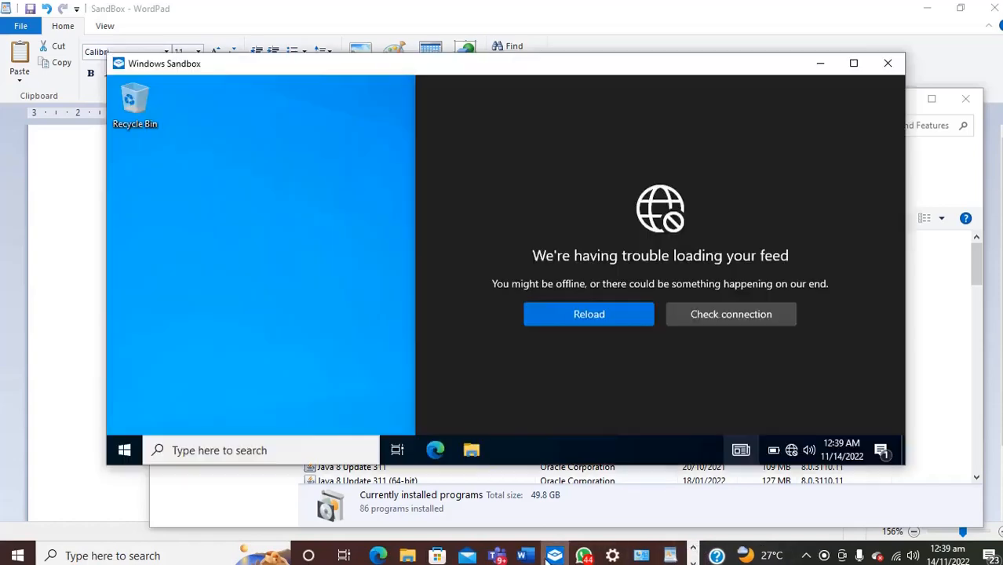
{"action": "left_click", "coordinate": [887, 63]}
{"action": "type", "text": "s"}
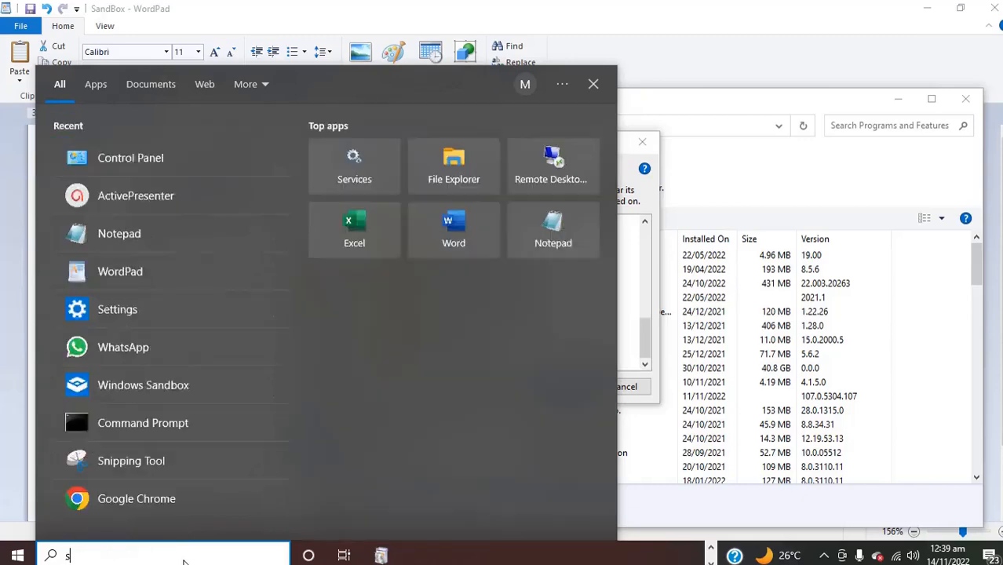
{"action": "type", "text": "and"}
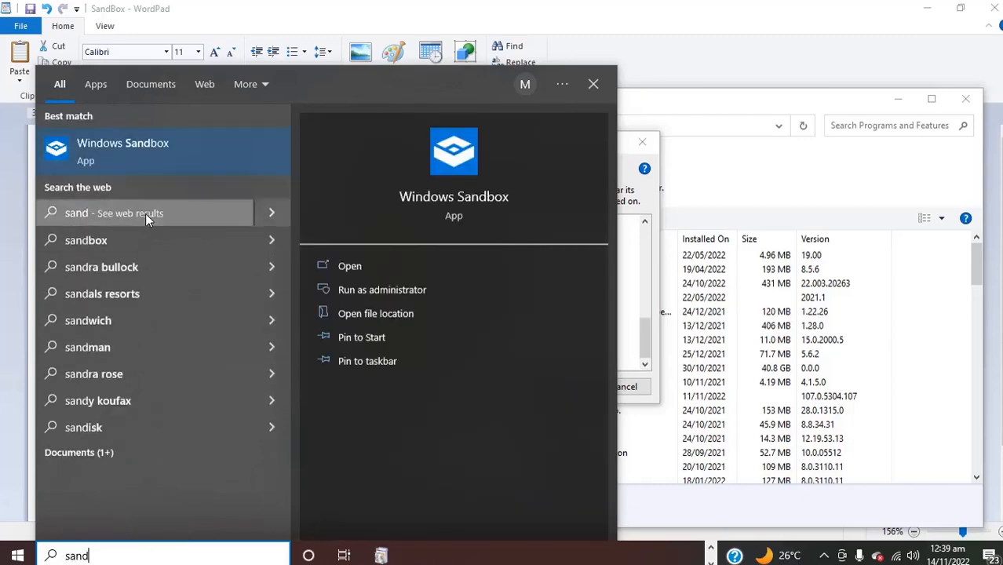
{"action": "mouse_move", "coordinate": [582, 69]}
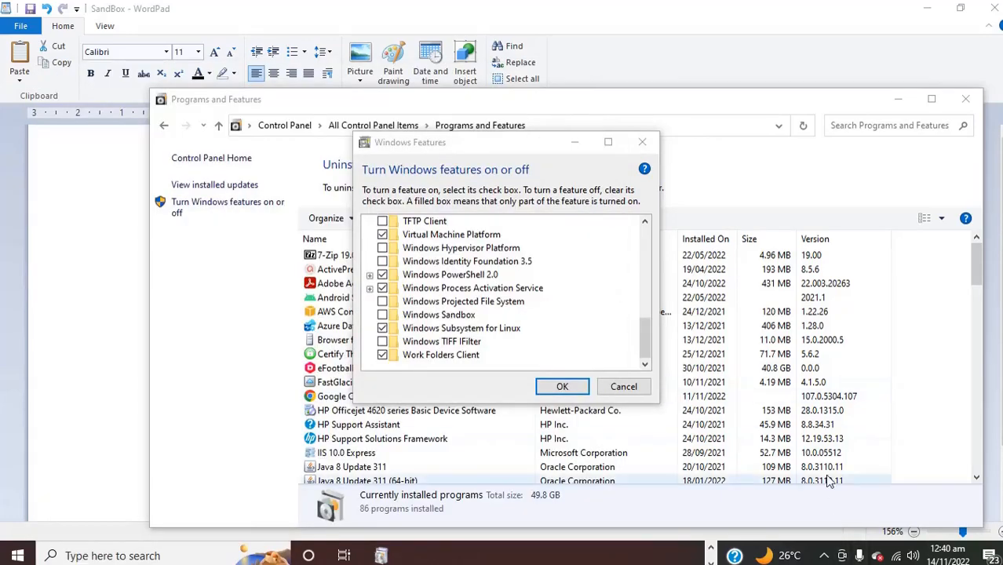
- Search Start for 'sandbox' then 'control panel' so Control Panel is the best match
{"action": "left_click", "coordinate": [829, 556]}
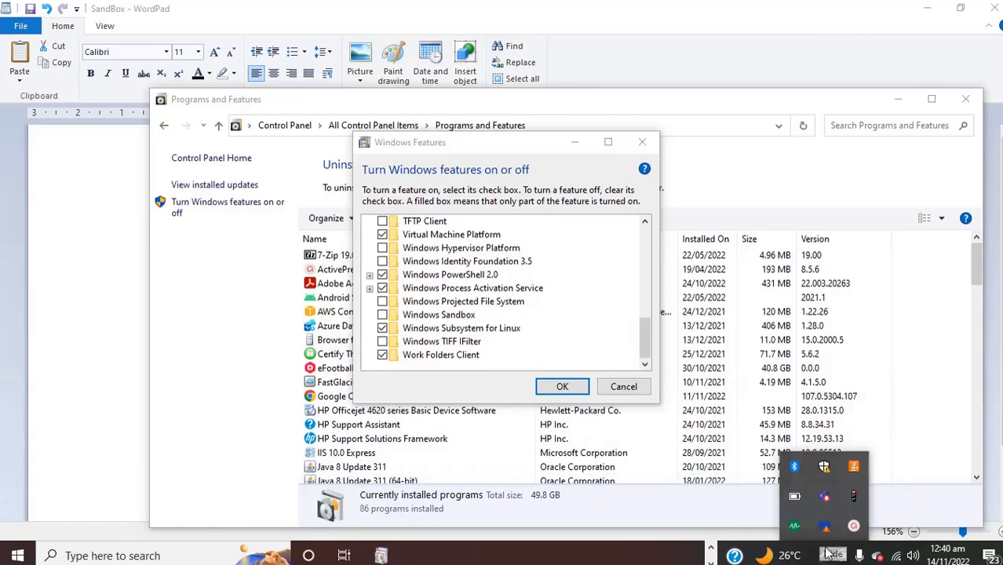
{"action": "mouse_move", "coordinate": [854, 527]}
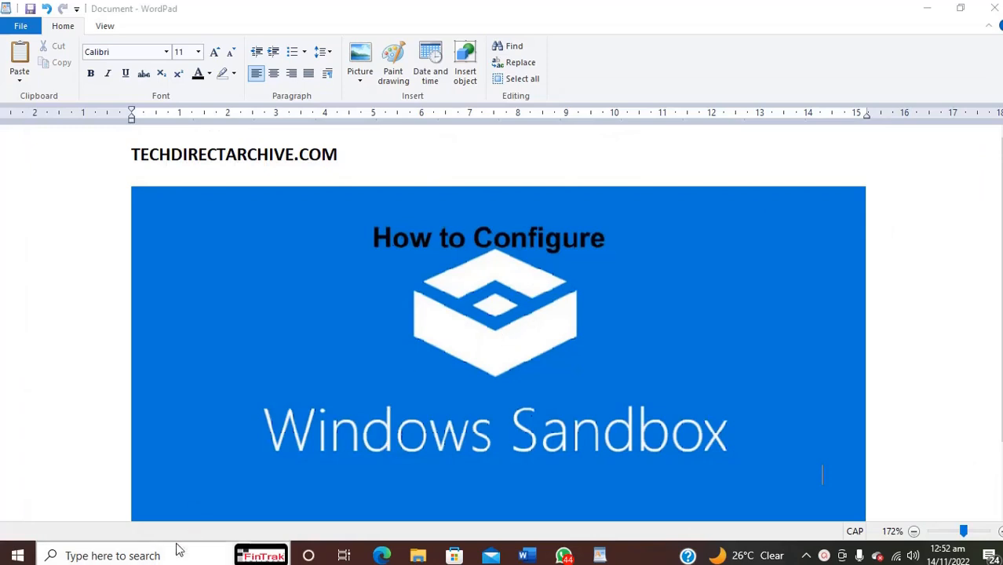
{"action": "left_click", "coordinate": [113, 556]}
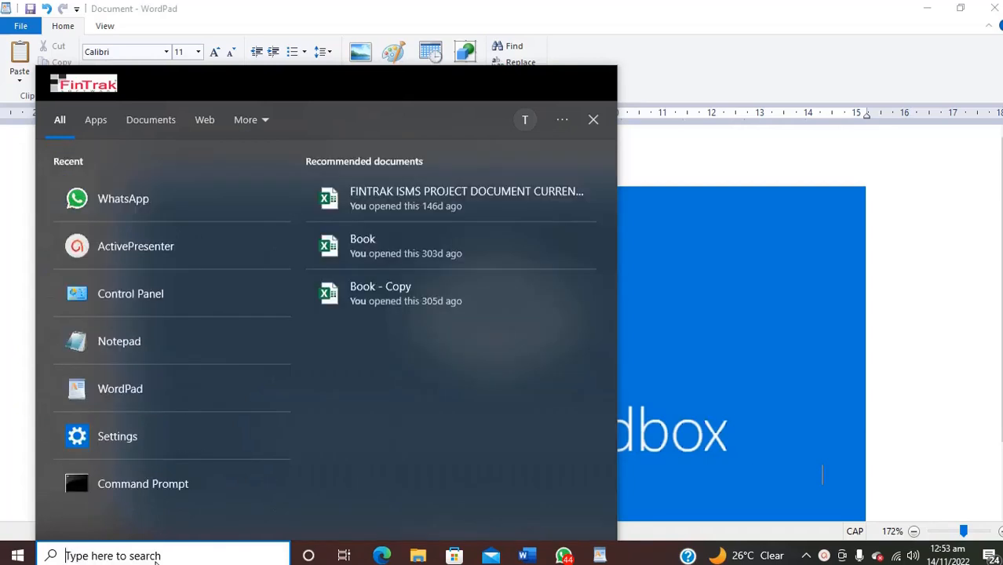
{"action": "type", "text": "sandbox"}
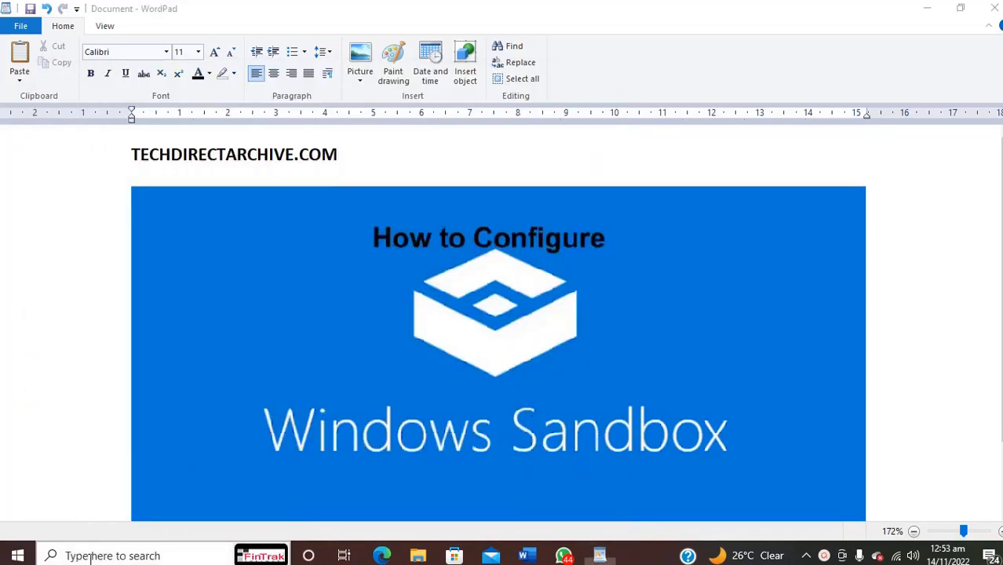
{"action": "type", "text": "control Panel"}
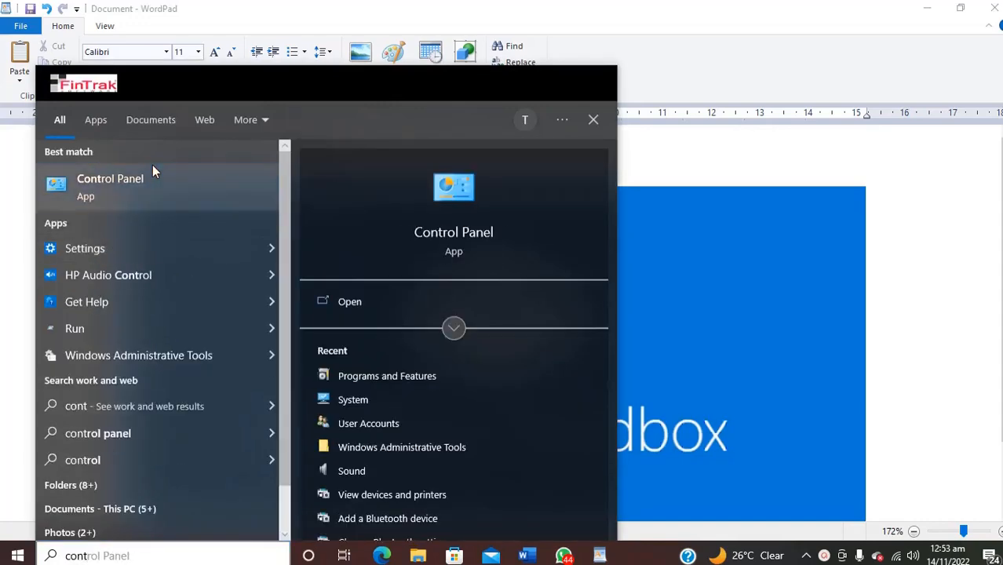
- From Control Panel > Programs and Features, tick Windows Sandbox in Windows Features and apply with OK
{"action": "left_click", "coordinate": [110, 187]}
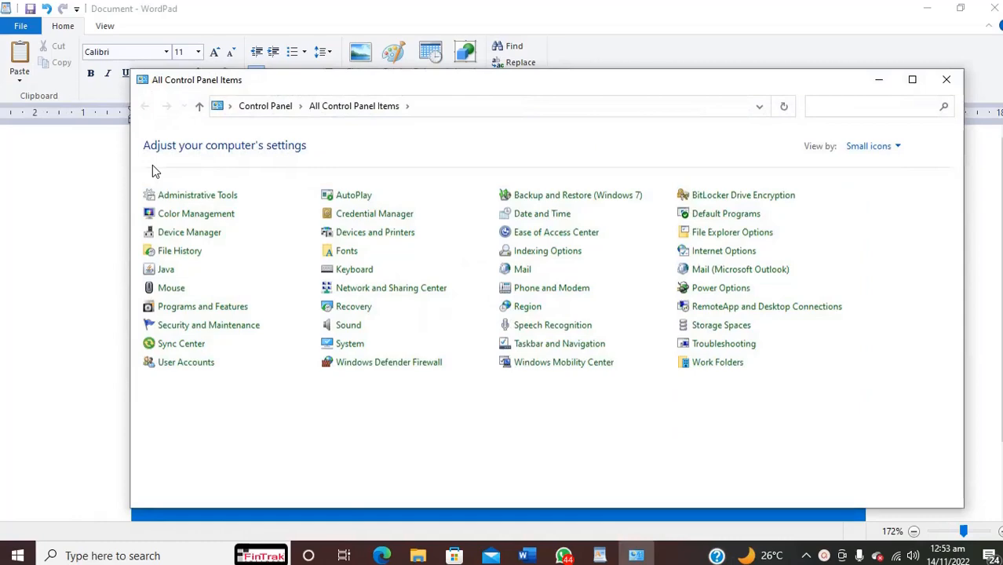
{"action": "mouse_move", "coordinate": [205, 306]}
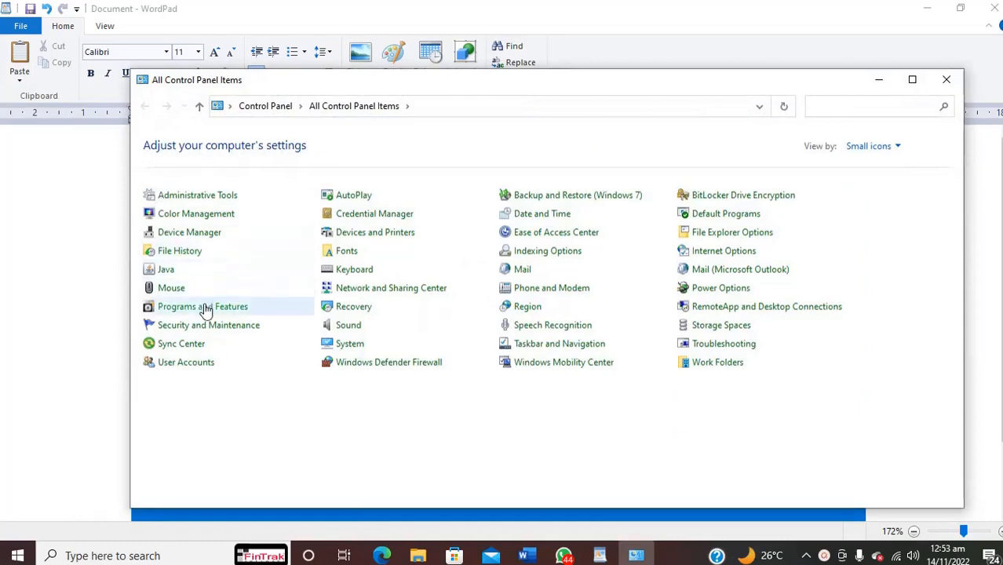
{"action": "left_click", "coordinate": [202, 306]}
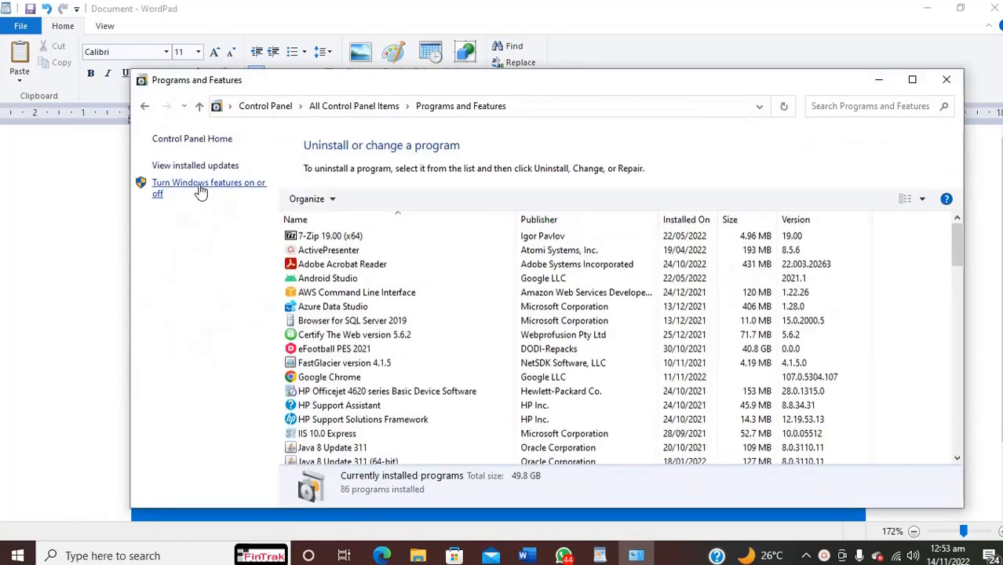
{"action": "left_click", "coordinate": [201, 188]}
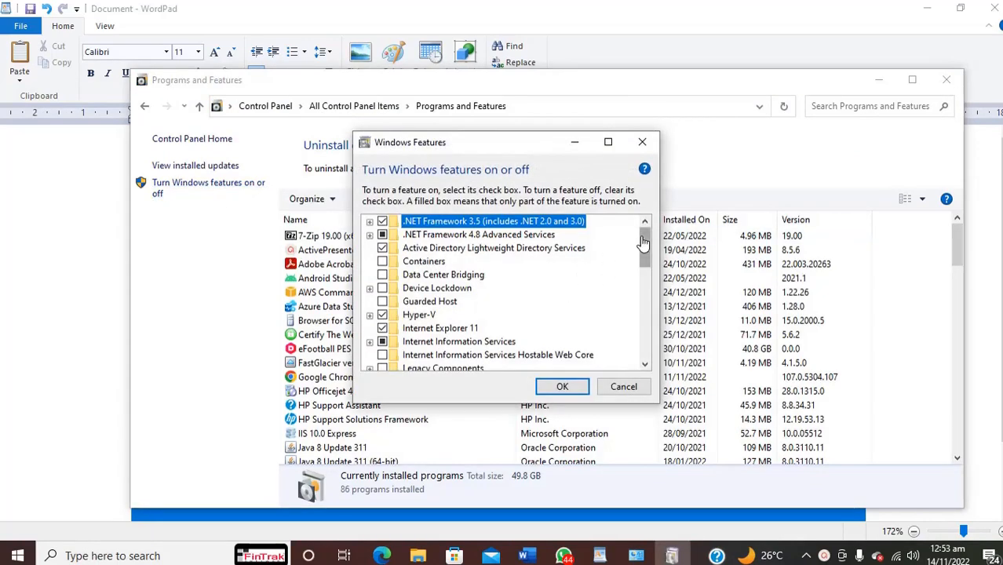
{"action": "scroll", "scroll_direction": "down", "scroll_amount": 3}
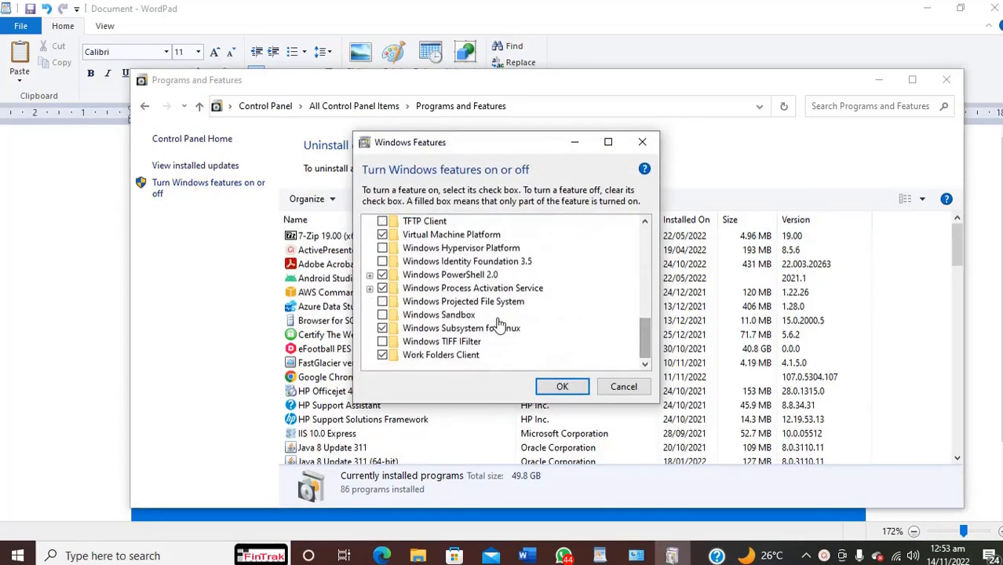
{"action": "mouse_move", "coordinate": [383, 314]}
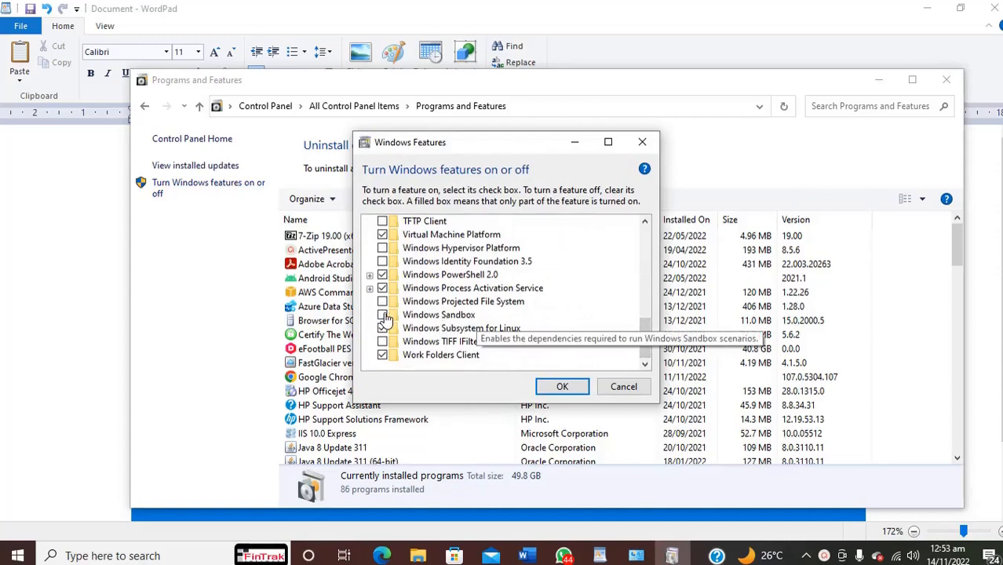
{"action": "left_click", "coordinate": [383, 314]}
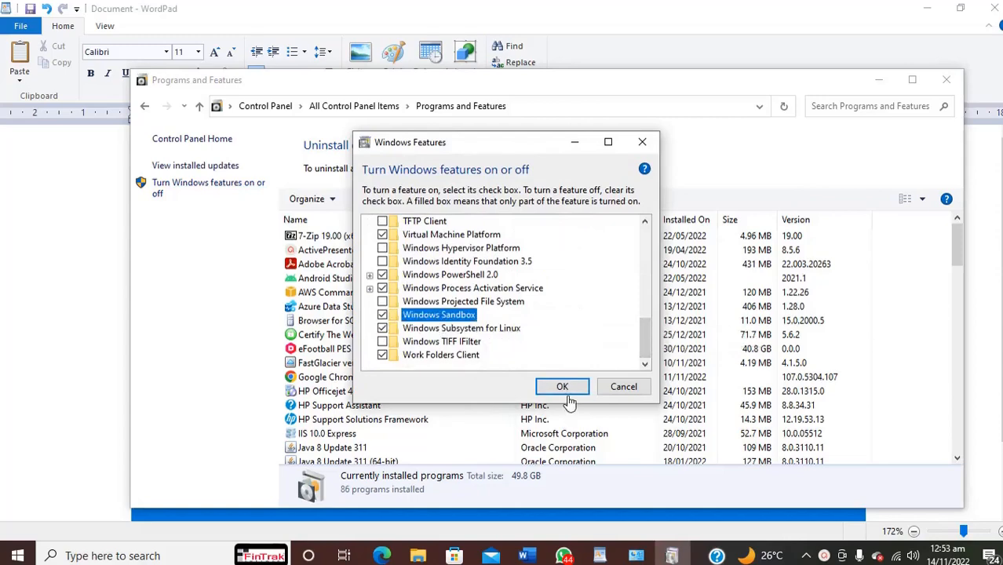
{"action": "left_click", "coordinate": [562, 386]}
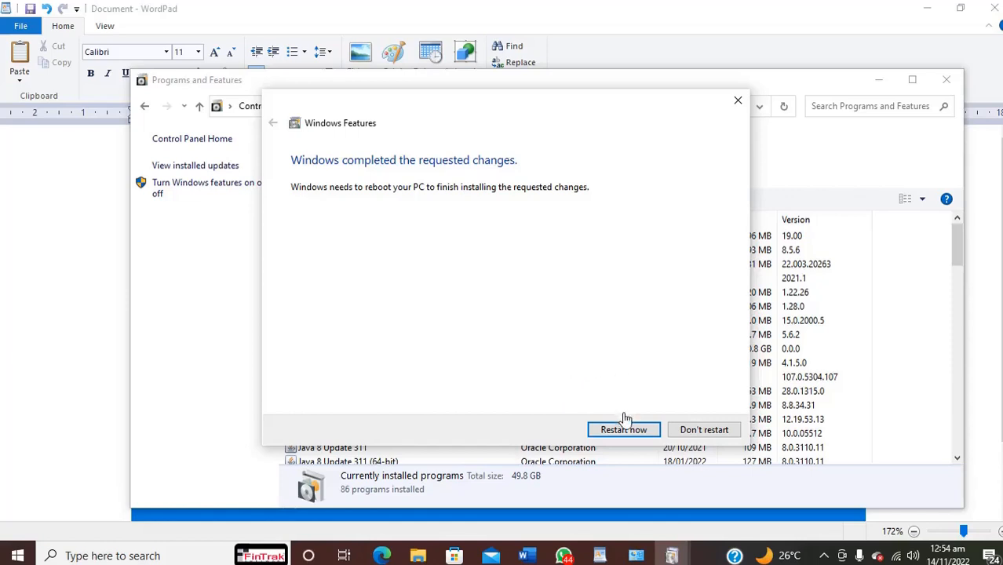
{"action": "mouse_move", "coordinate": [625, 418]}
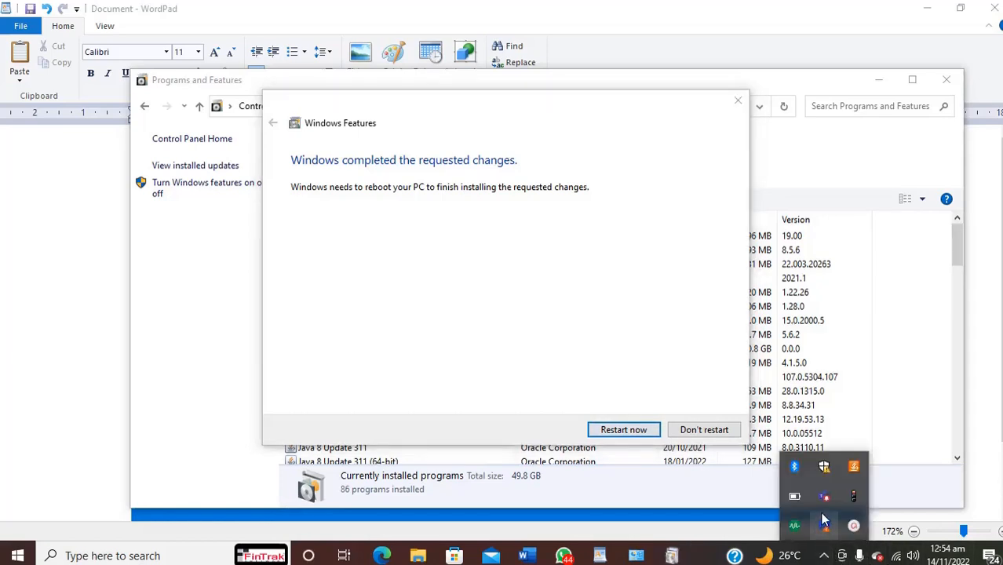
{"action": "mouse_move", "coordinate": [829, 523]}
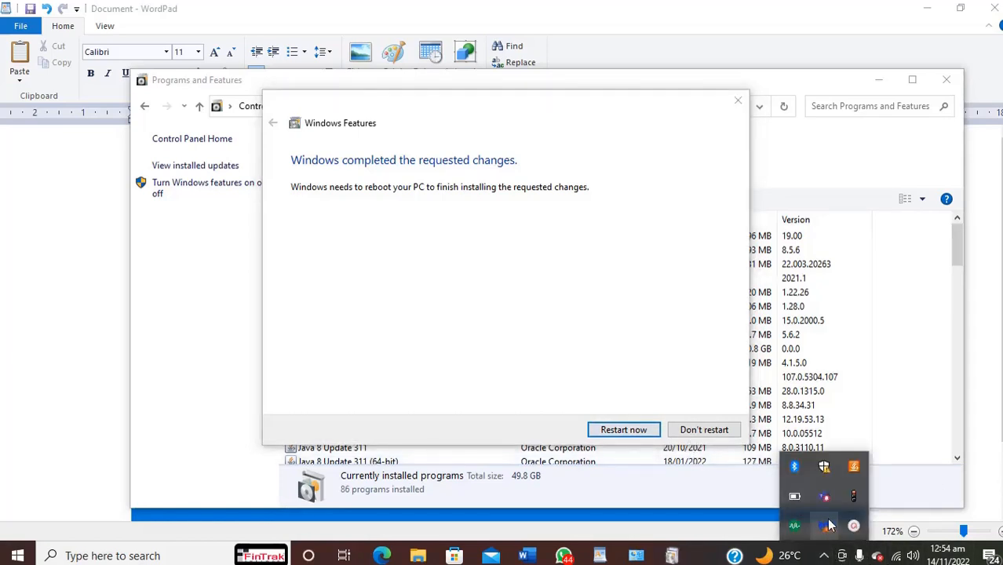
{"action": "mouse_move", "coordinate": [854, 525]}
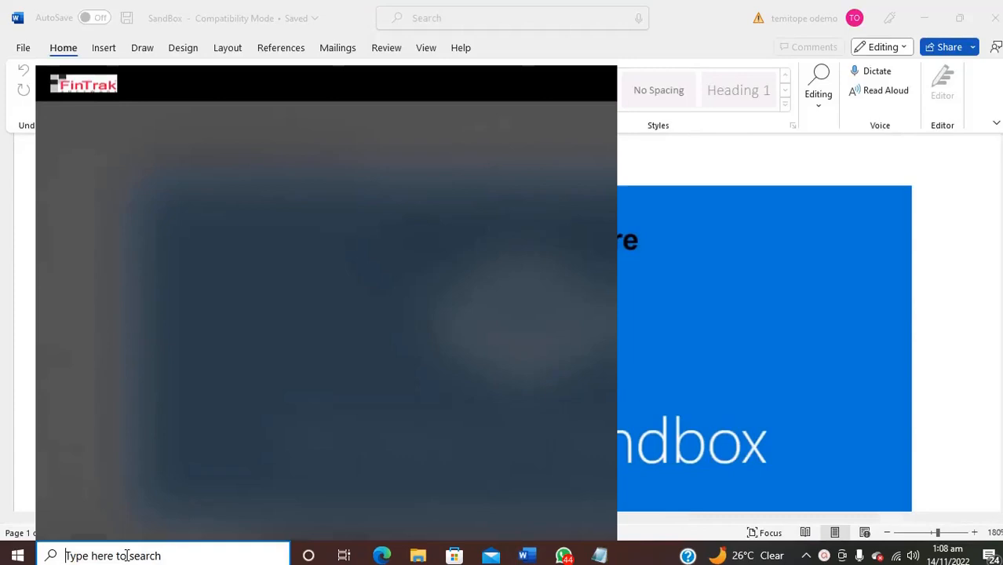
- Launch Windows Sandbox from Start search so a fresh isolated desktop appears
{"action": "left_click", "coordinate": [142, 556]}
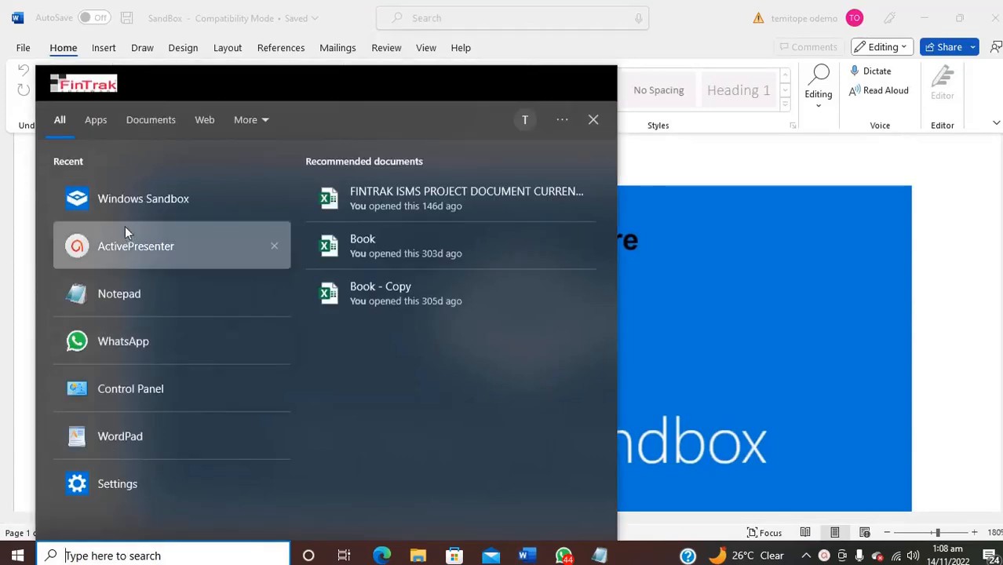
{"action": "mouse_move", "coordinate": [143, 198]}
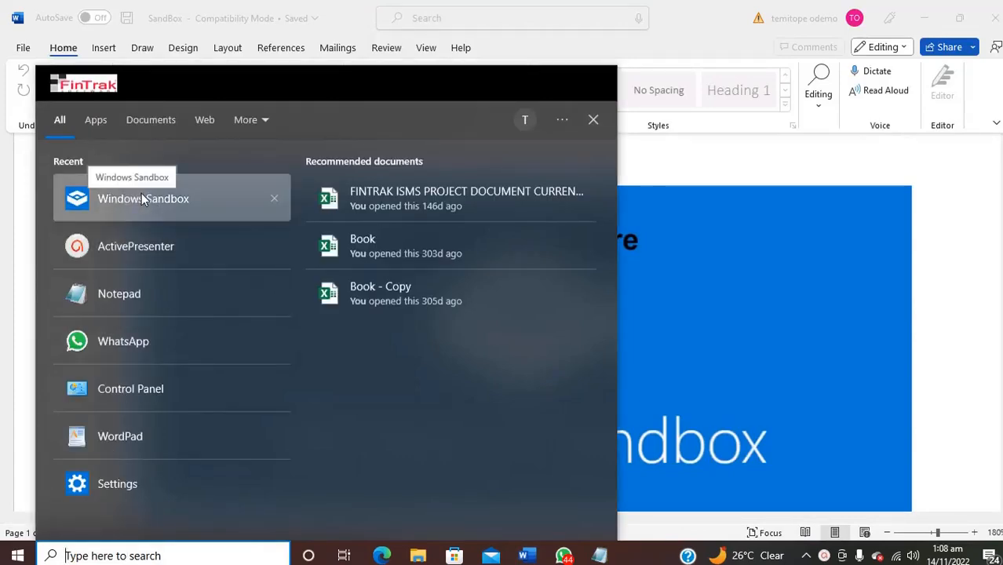
{"action": "mouse_move", "coordinate": [769, 383]}
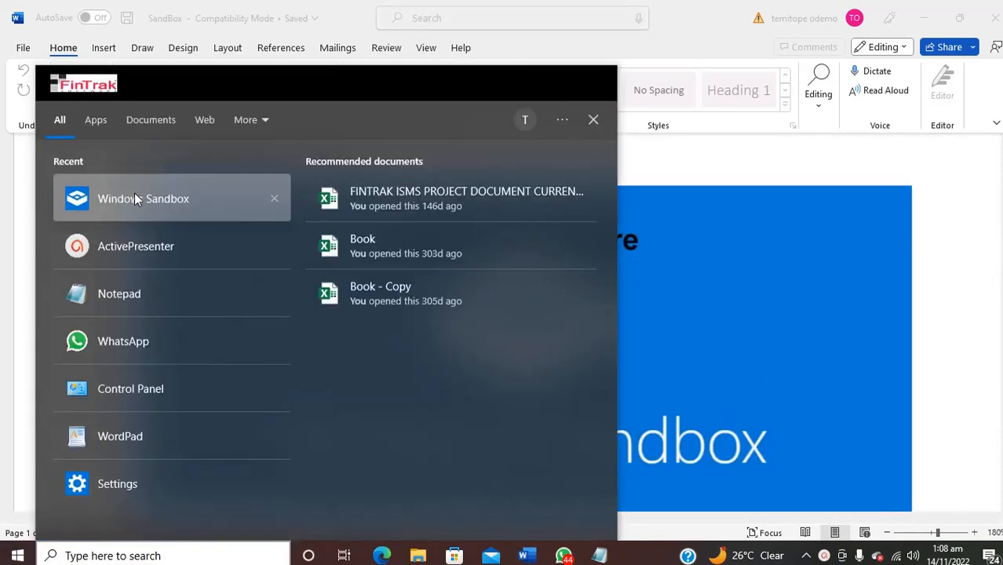
{"action": "left_click", "coordinate": [593, 119]}
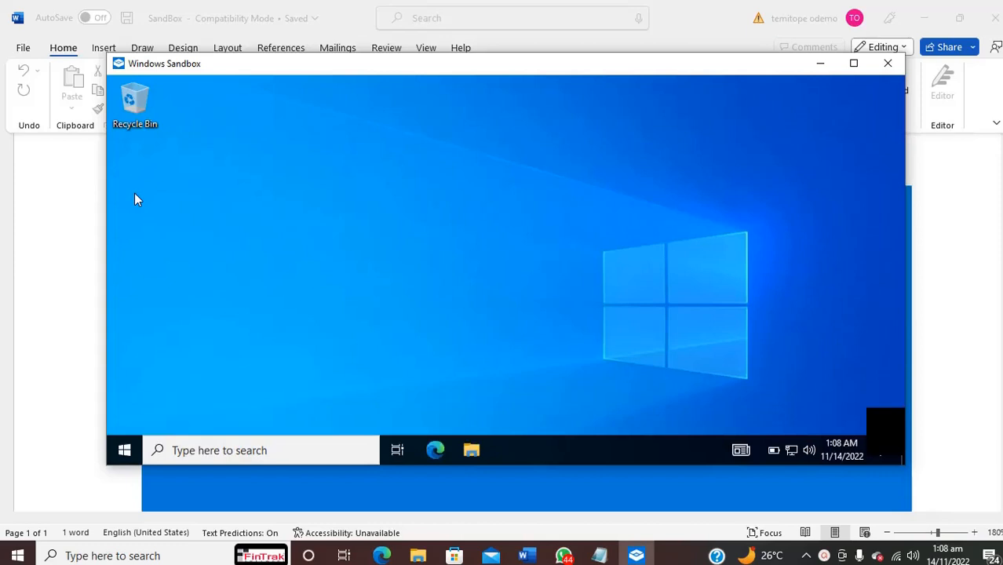
{"action": "mouse_move", "coordinate": [408, 257]}
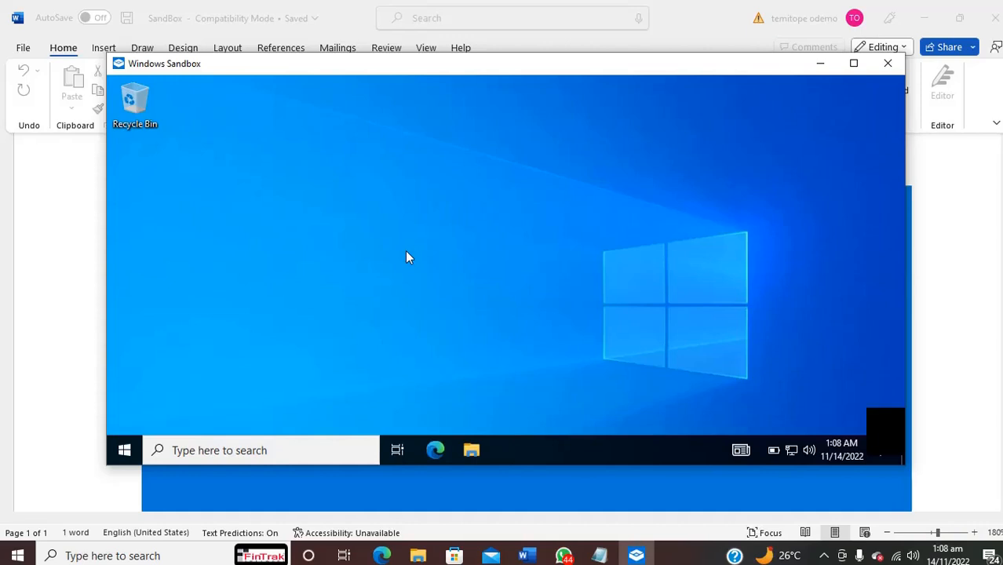
{"action": "mouse_move", "coordinate": [358, 209]}
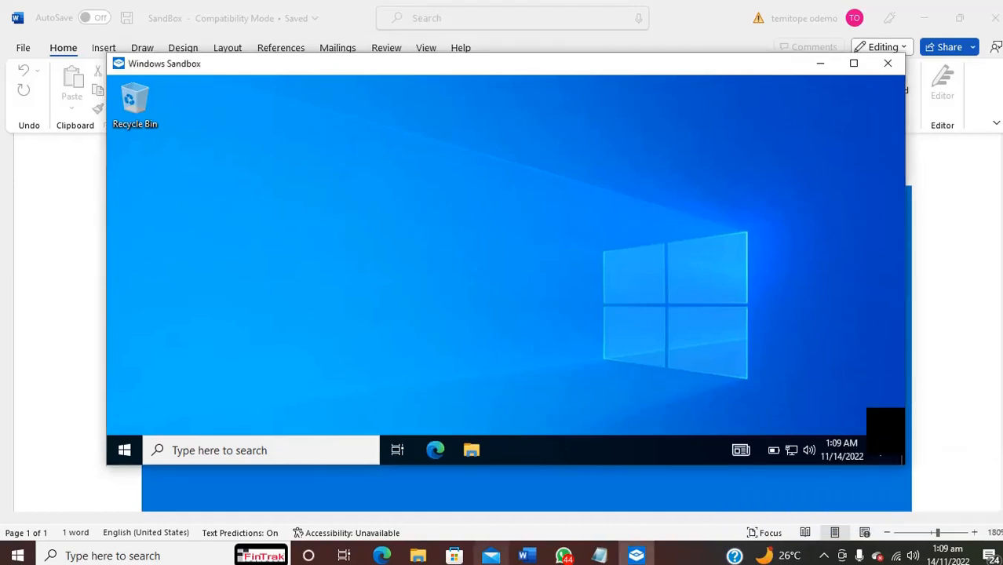
{"action": "mouse_move", "coordinate": [382, 555]}
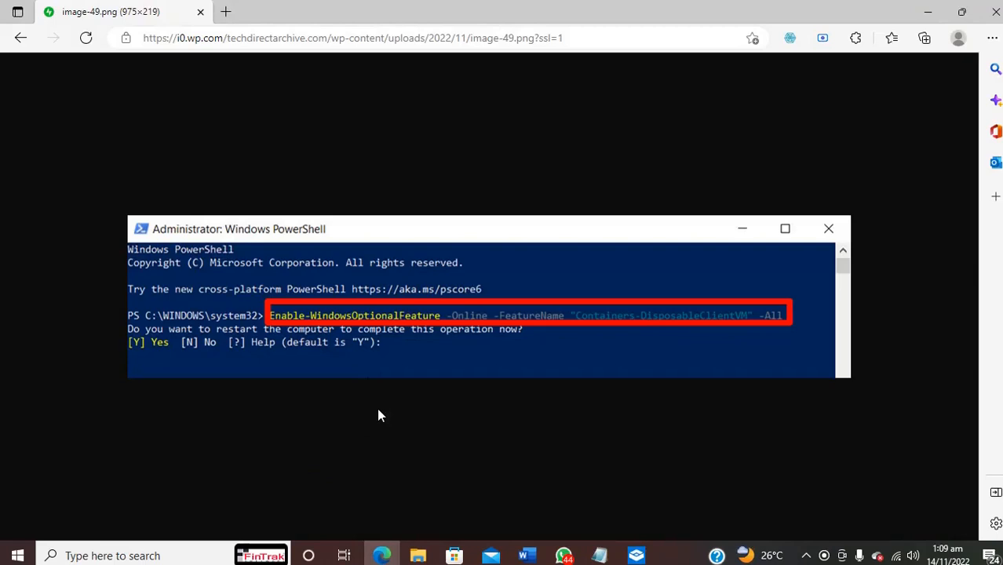
{"action": "mouse_move", "coordinate": [376, 319]}
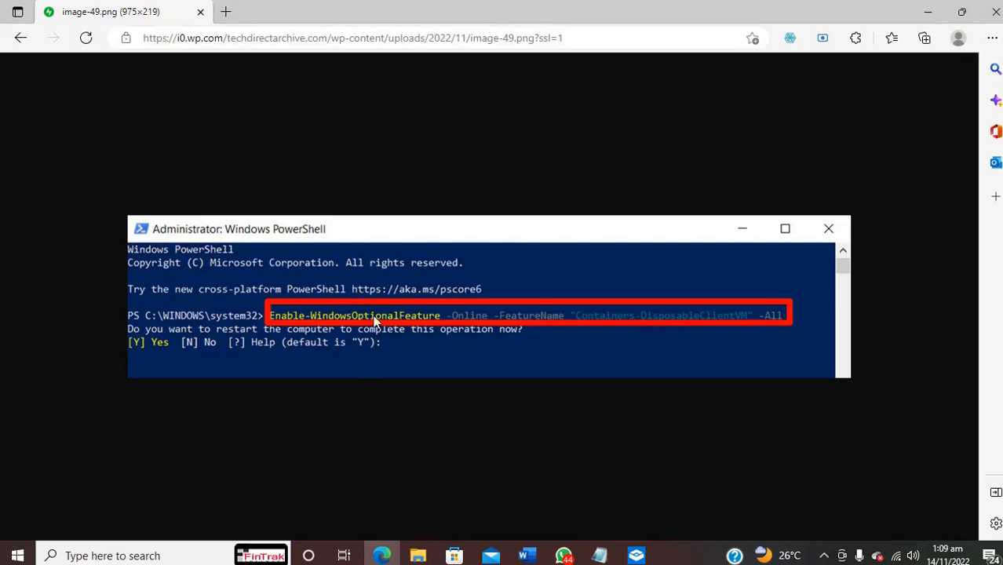
{"action": "mouse_move", "coordinate": [589, 342]}
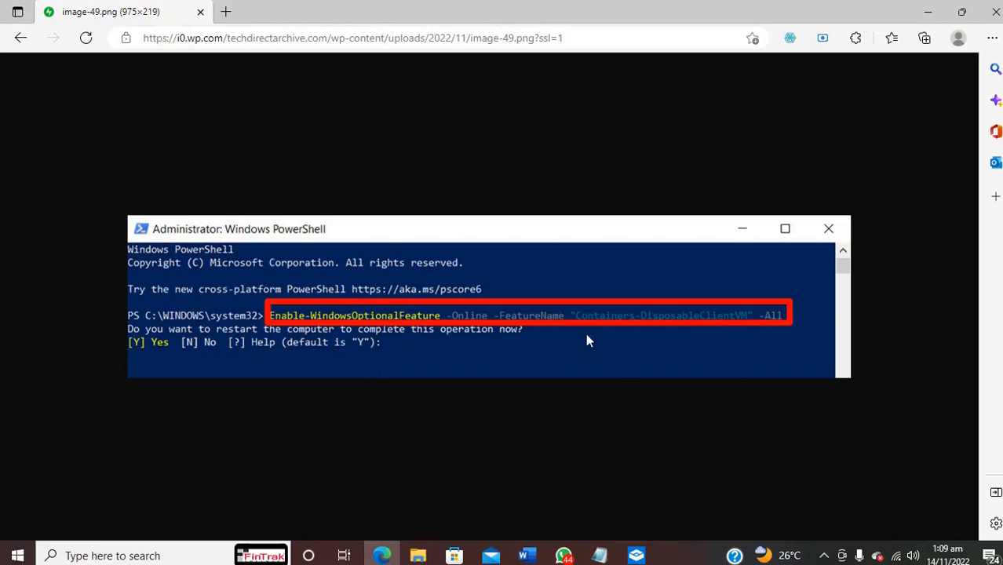
{"action": "mouse_move", "coordinate": [744, 311]}
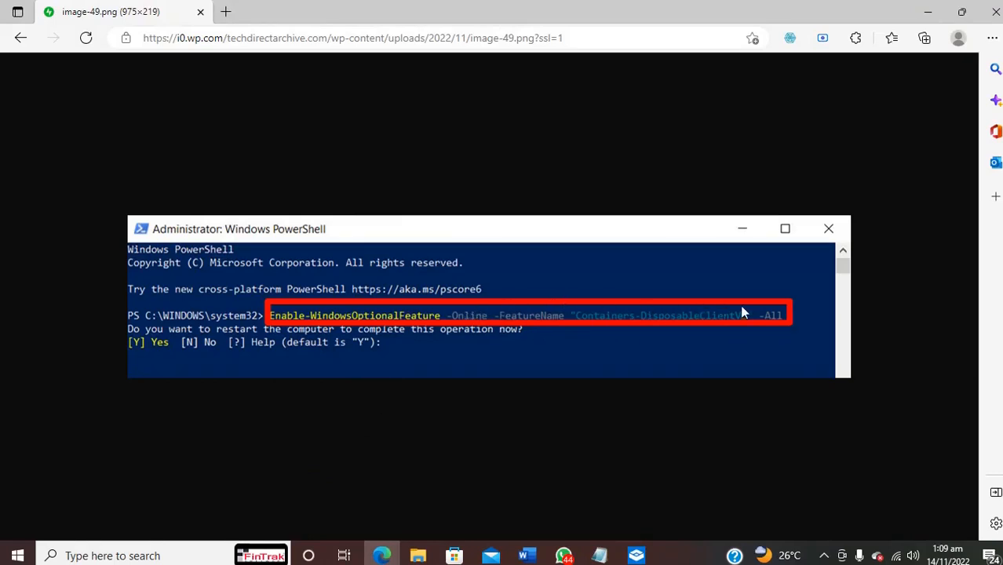
{"action": "mouse_move", "coordinate": [430, 298]}
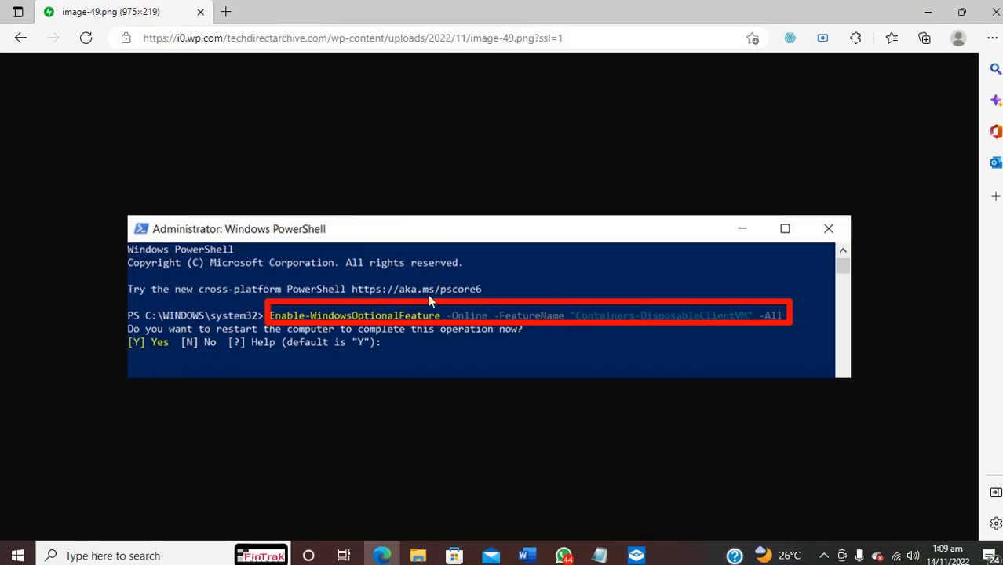
{"action": "mouse_move", "coordinate": [334, 348]}
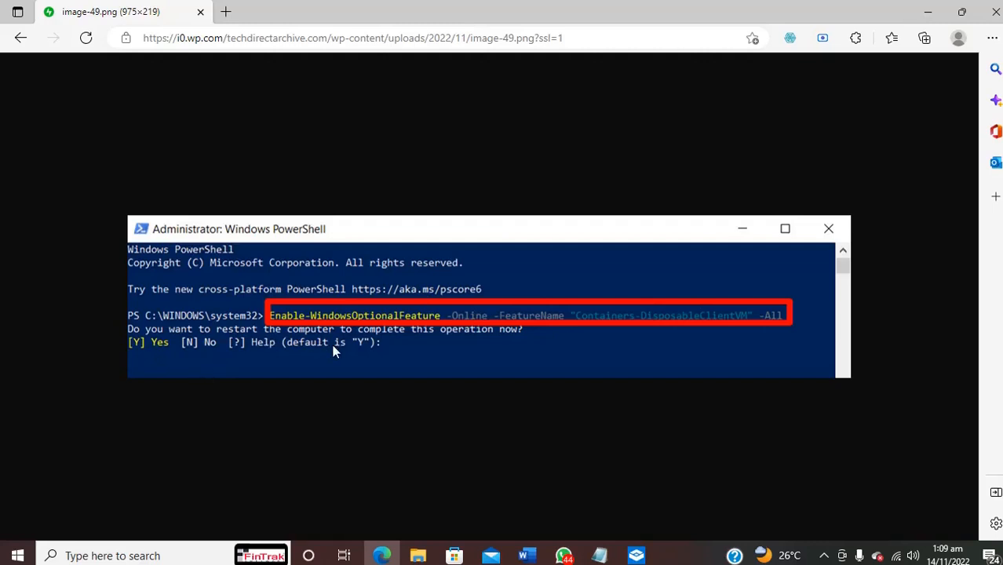
{"action": "mouse_move", "coordinate": [253, 336]}
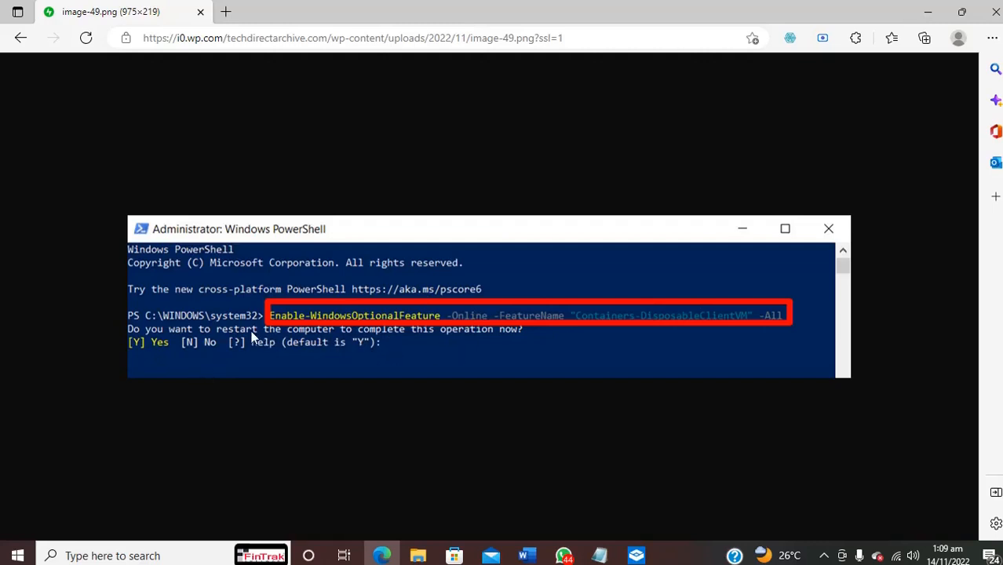
{"action": "mouse_move", "coordinate": [263, 373]}
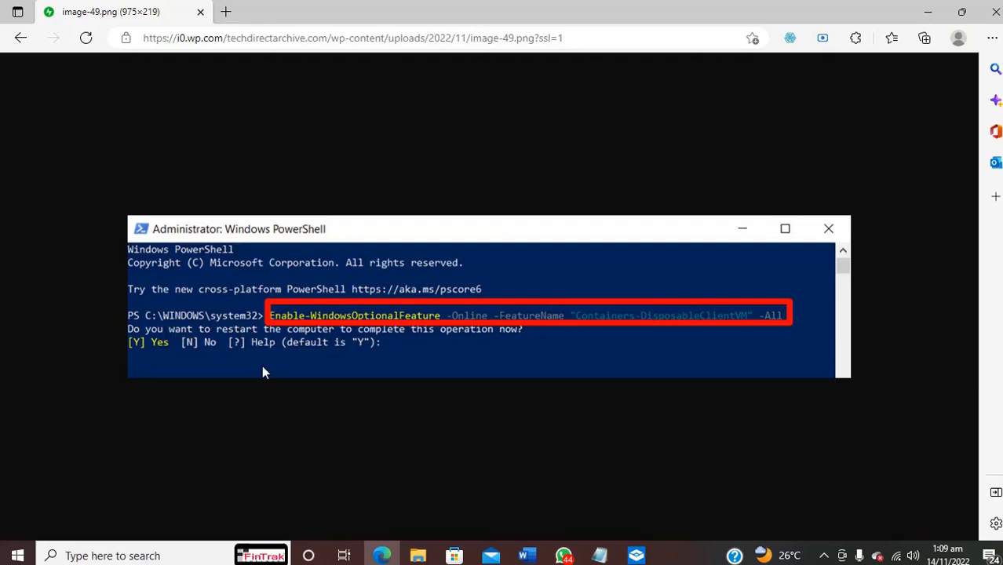
{"action": "mouse_move", "coordinate": [374, 347]}
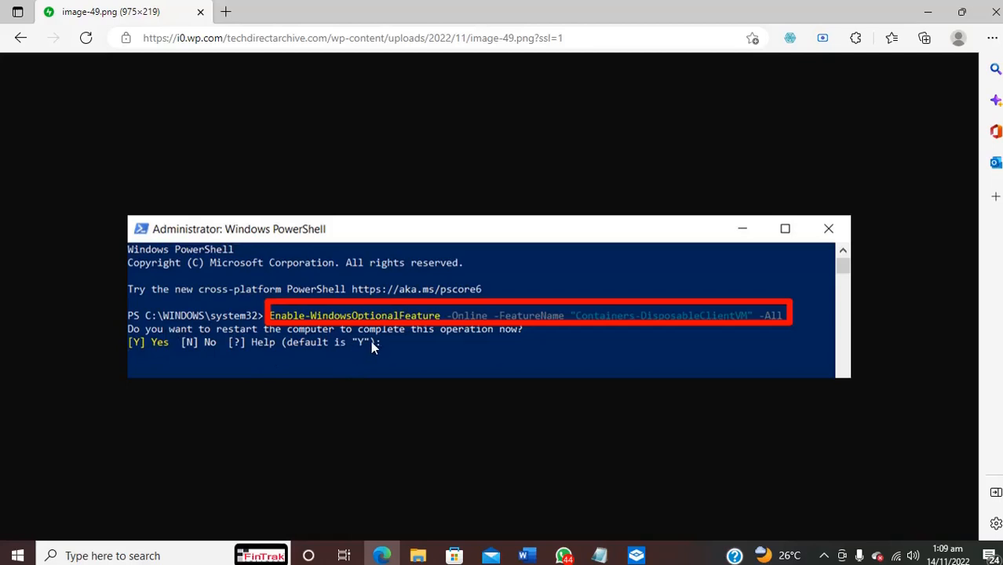
{"action": "mouse_move", "coordinate": [354, 348]}
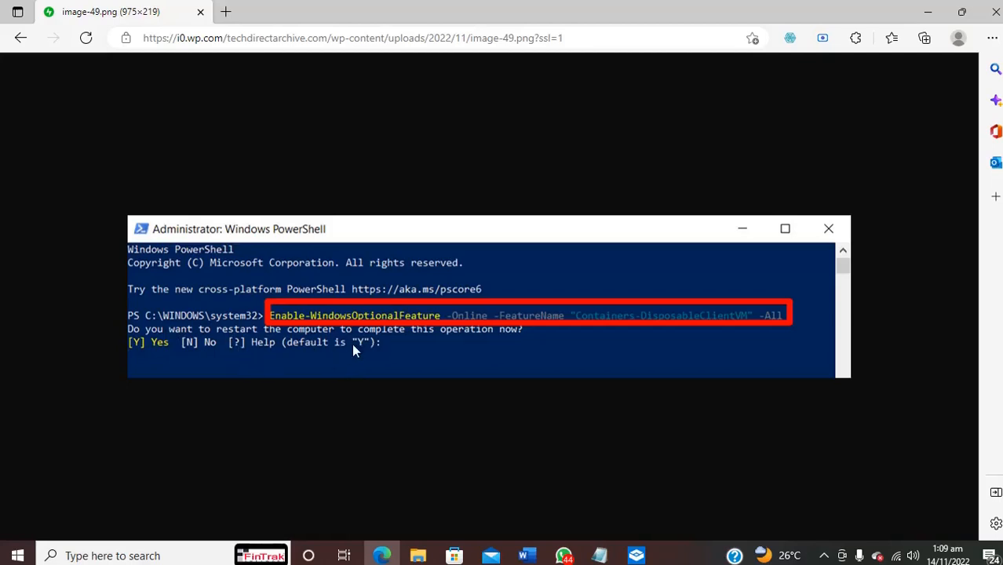
{"action": "mouse_move", "coordinate": [427, 359]}
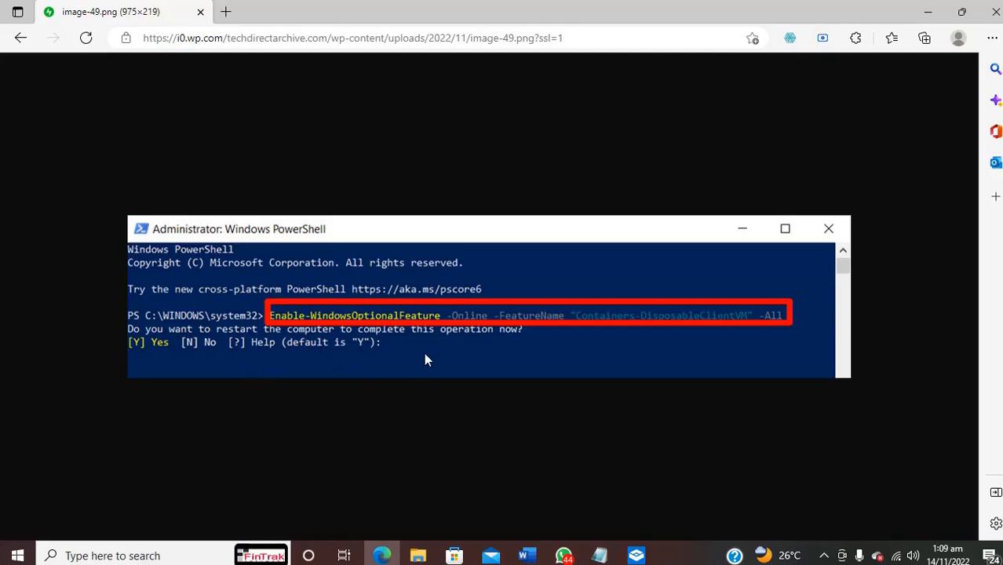
{"action": "mouse_move", "coordinate": [445, 355]}
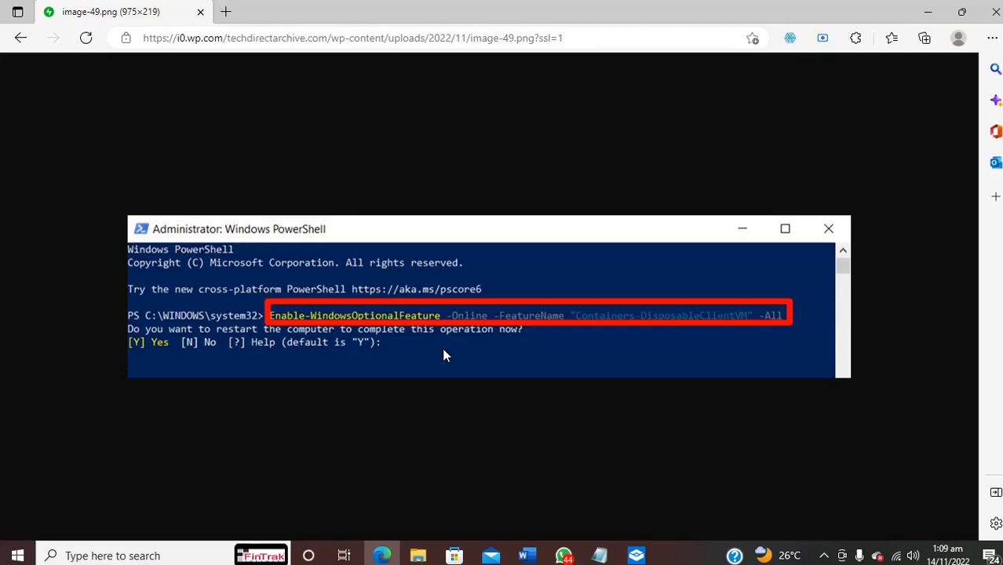
{"action": "mouse_move", "coordinate": [574, 446]}
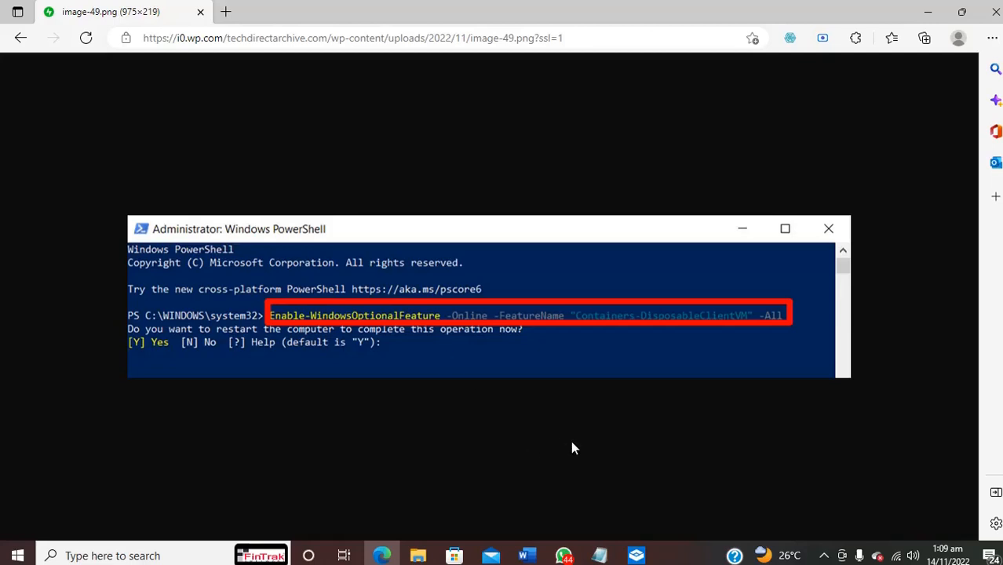
{"action": "mouse_move", "coordinate": [620, 536]}
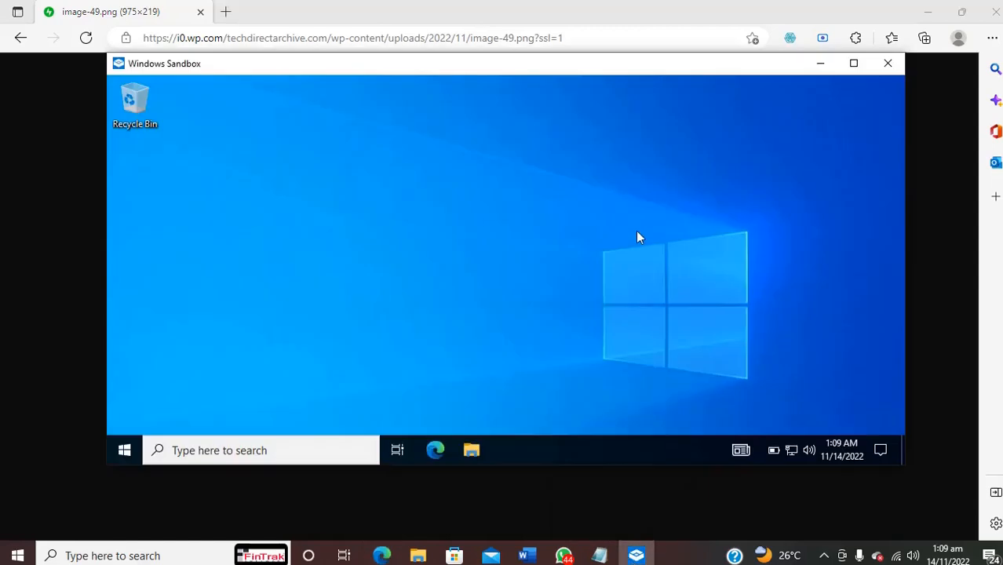
{"action": "mouse_move", "coordinate": [391, 229]}
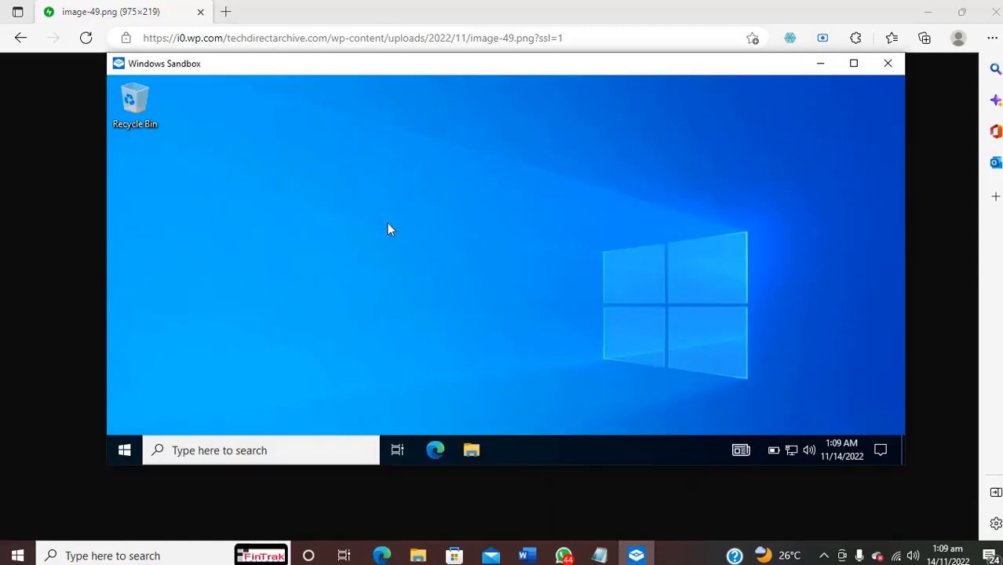
{"action": "mouse_move", "coordinate": [371, 204]}
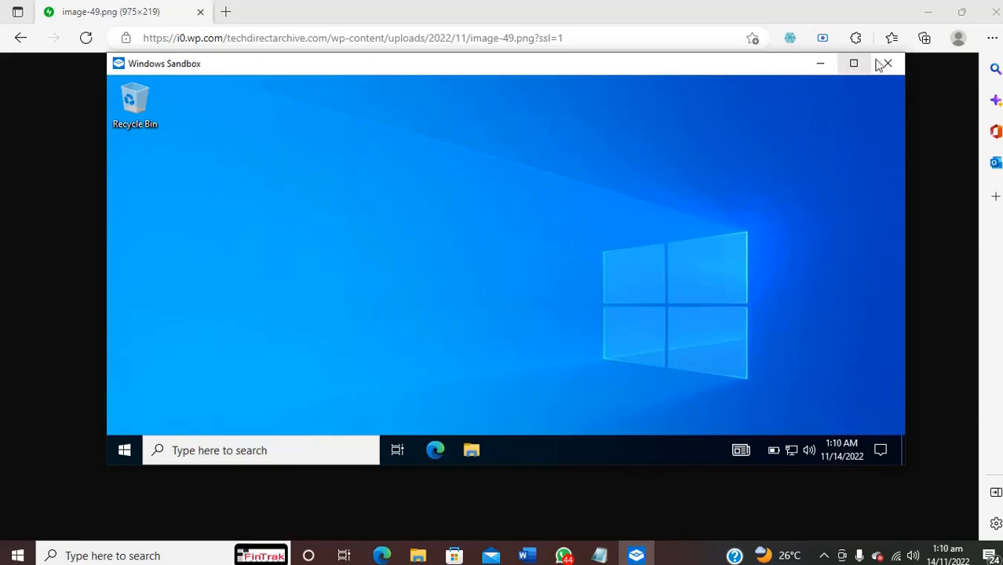
- Close the Windows Sandbox window and confirm discarding its contents
{"action": "left_click", "coordinate": [890, 63]}
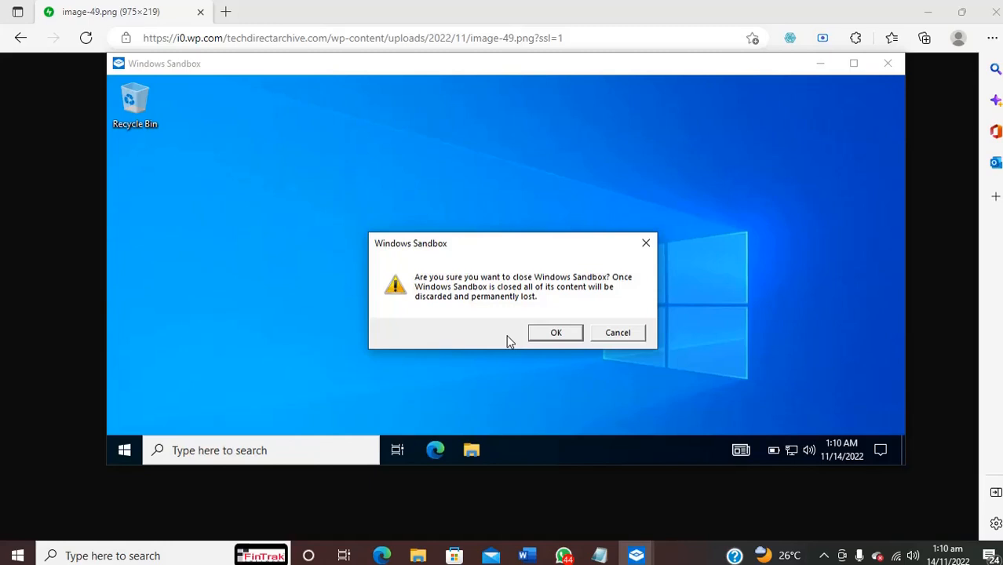
{"action": "mouse_move", "coordinate": [509, 307]}
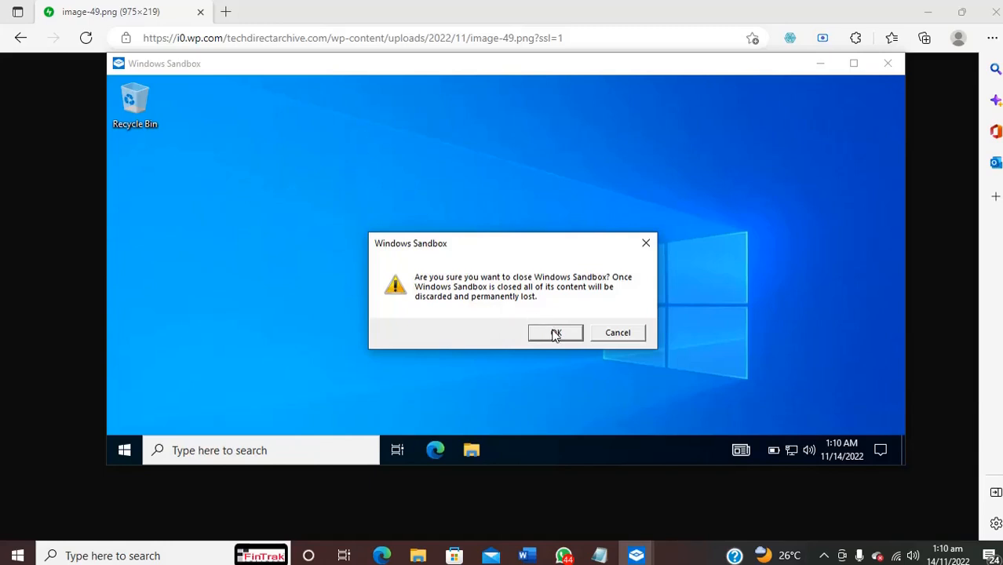
{"action": "left_click", "coordinate": [556, 333]}
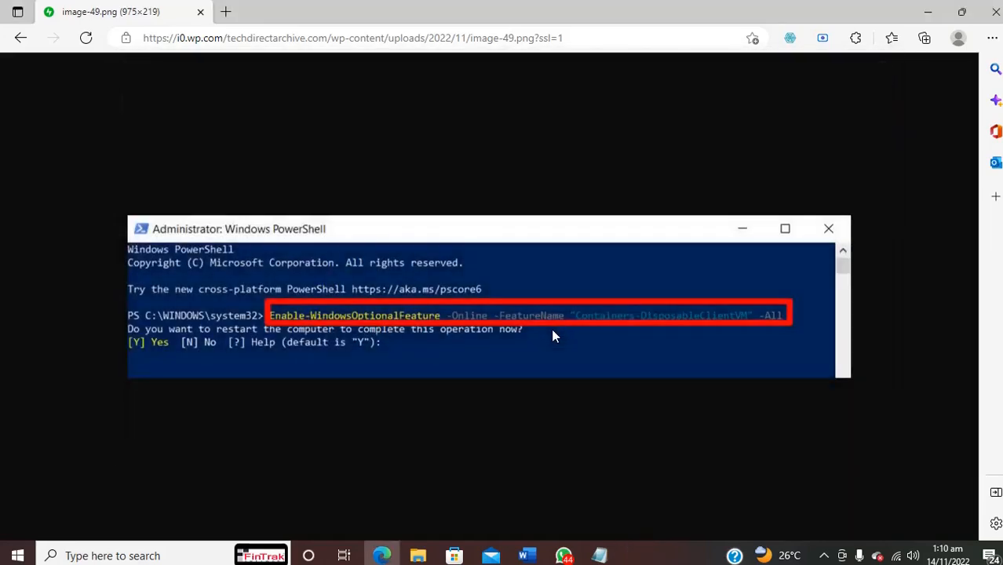
{"action": "mouse_move", "coordinate": [526, 549]}
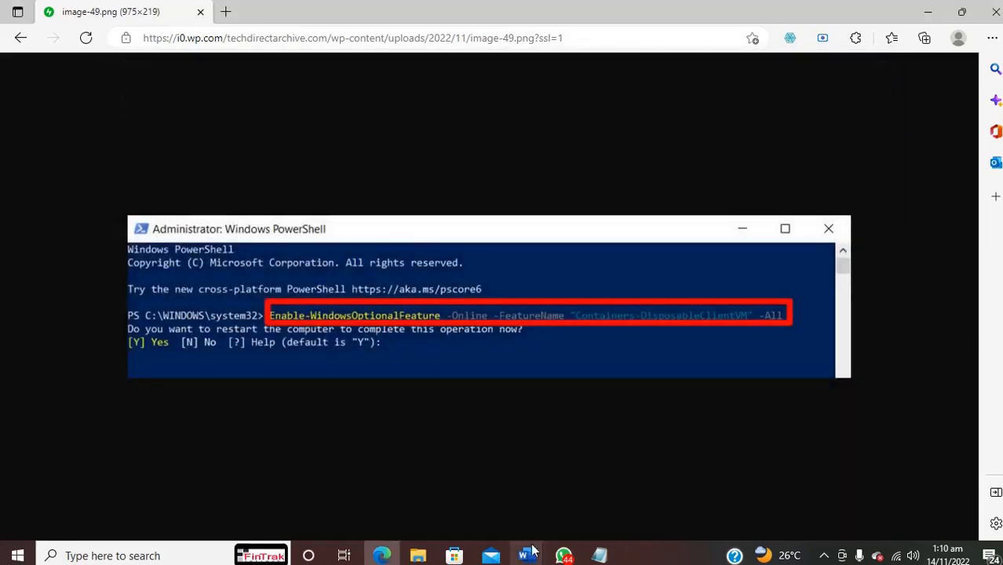
{"action": "mouse_move", "coordinate": [527, 556]}
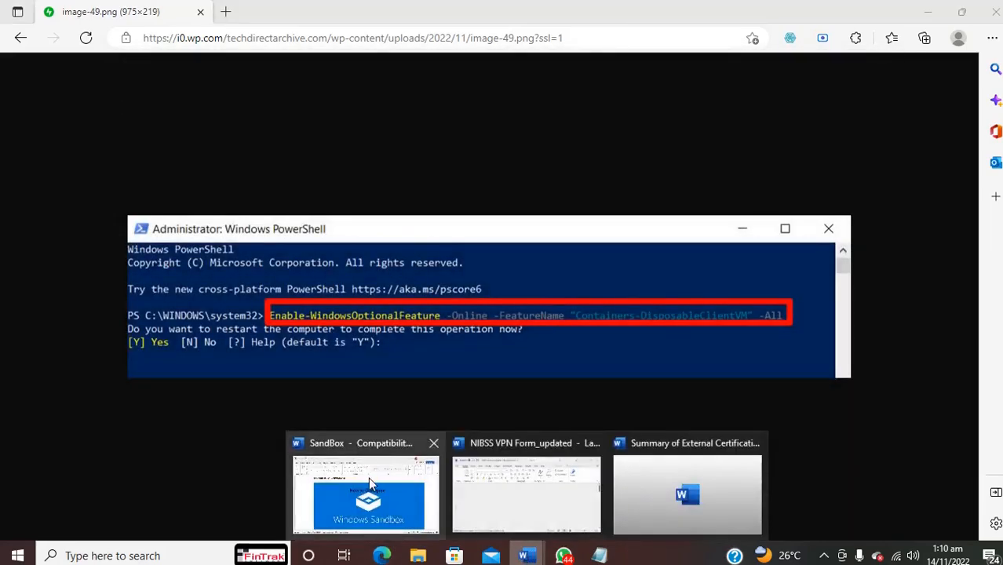
- Switch to the SandBox Word document titled 'How to Configure Windows Sandbox' via the taskbar
{"action": "left_click", "coordinate": [368, 486]}
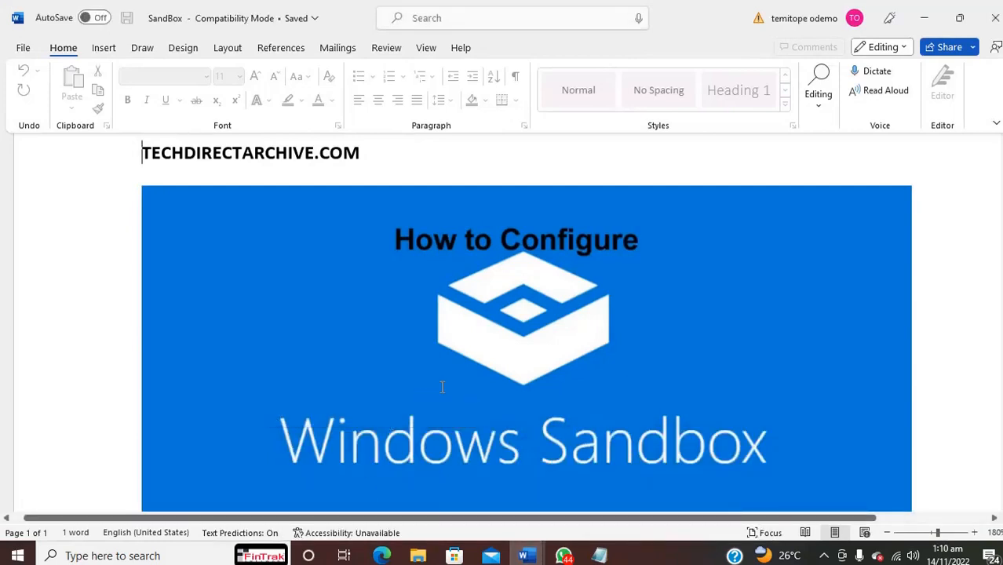